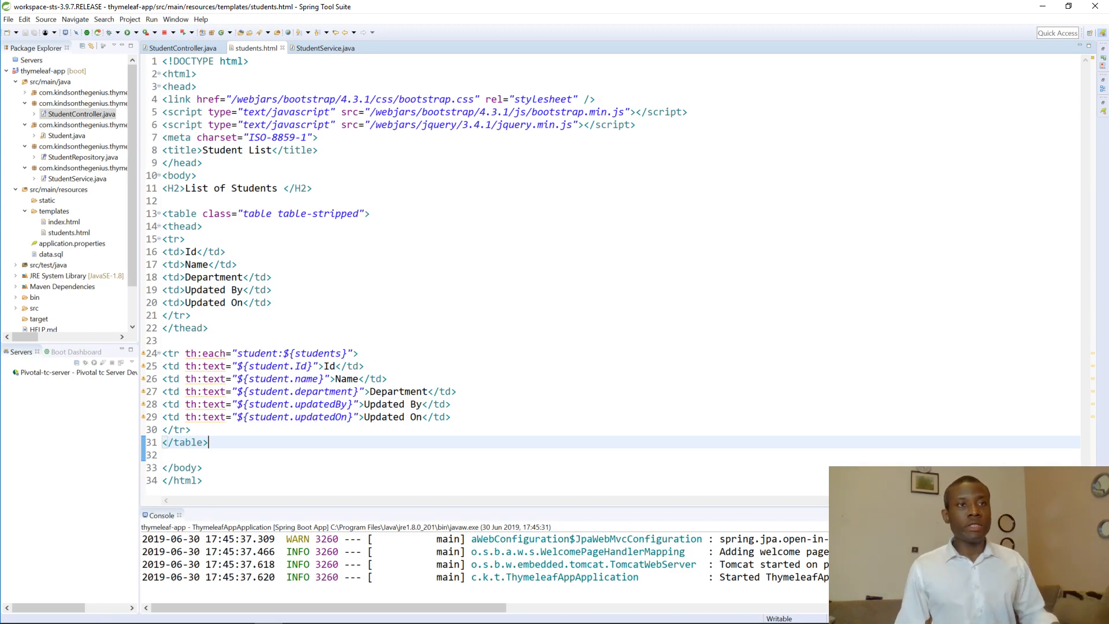
pyautogui.moveTo(1061, 11)
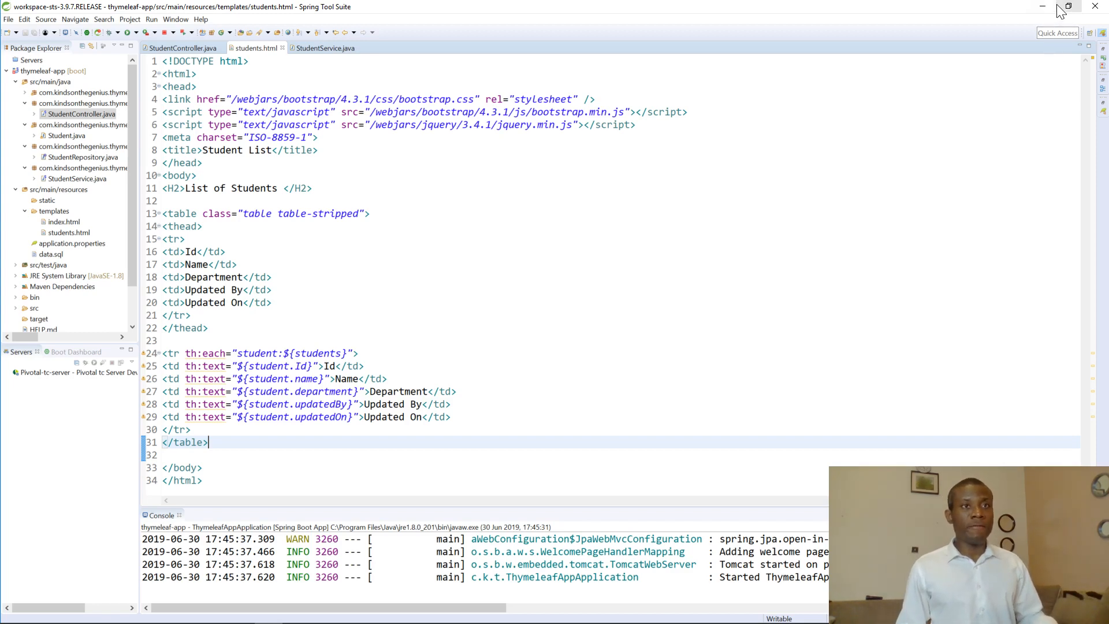
# Step: Restore the IDE window from full screen so the browser behind is reachable
pyautogui.click(1069, 7)
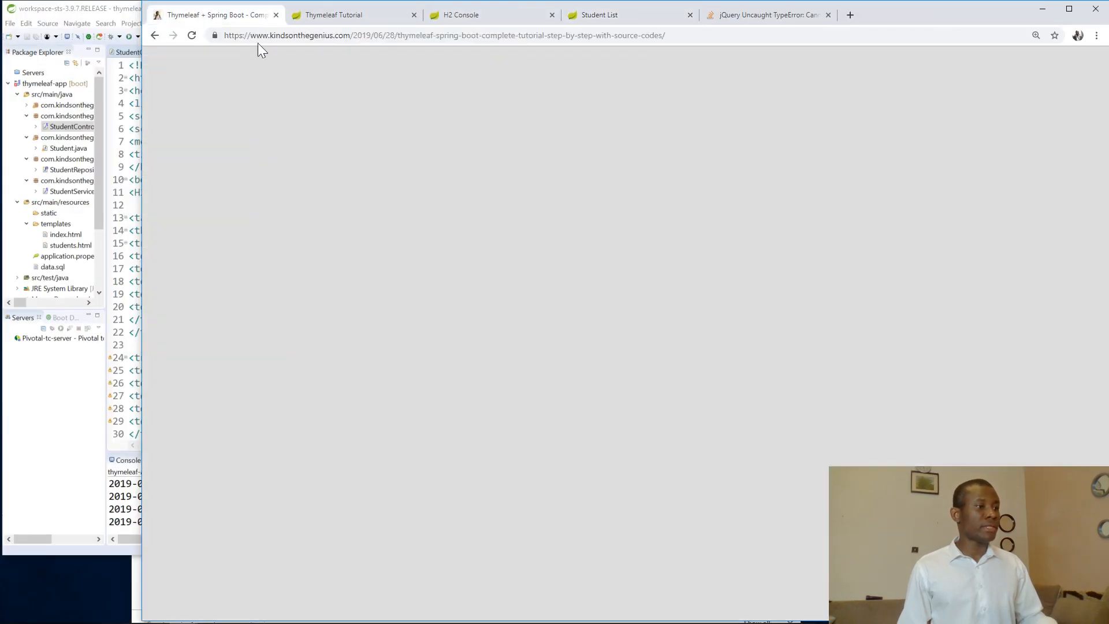
# Step: Scroll the tutorial to step 19 on the AddModal dialog and close the jQuery error tab
pyautogui.scroll(-3)
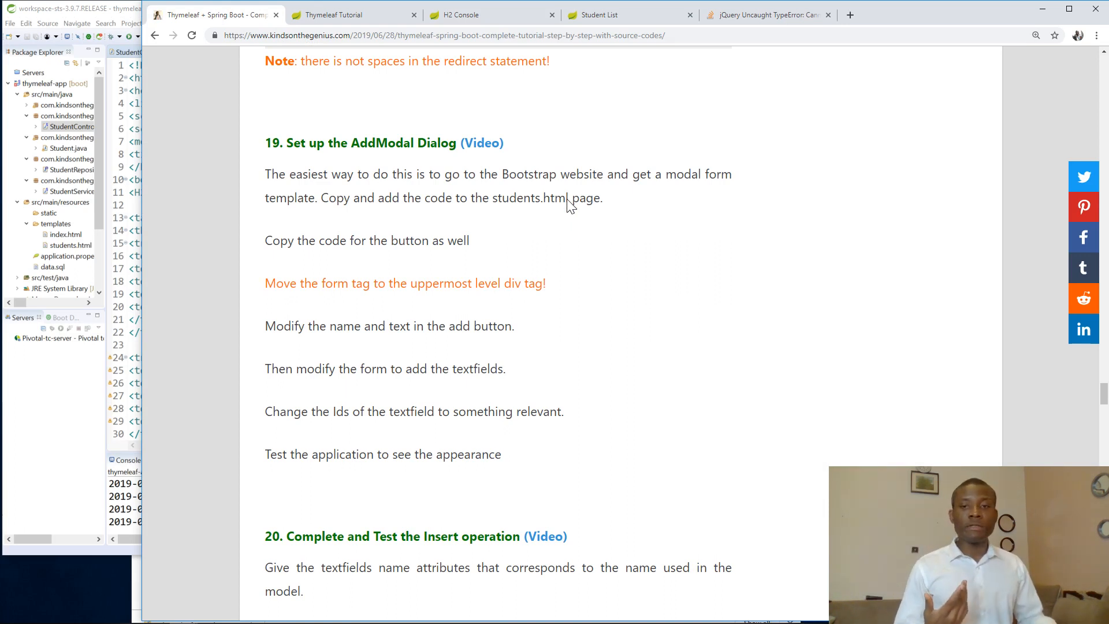
pyautogui.moveTo(579, 213)
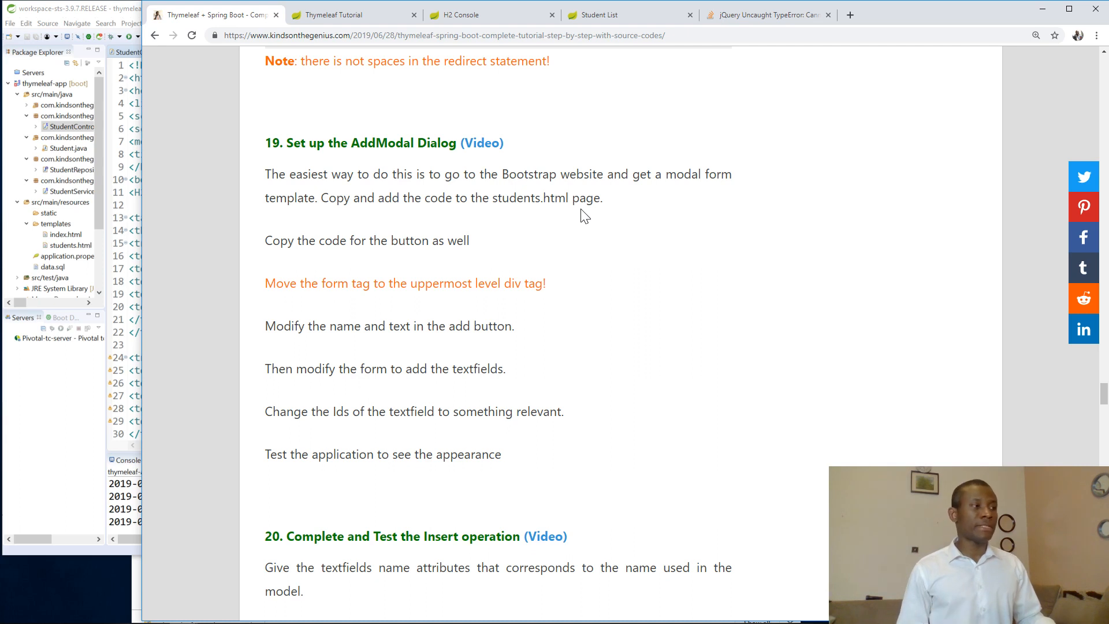
pyautogui.moveTo(577, 228)
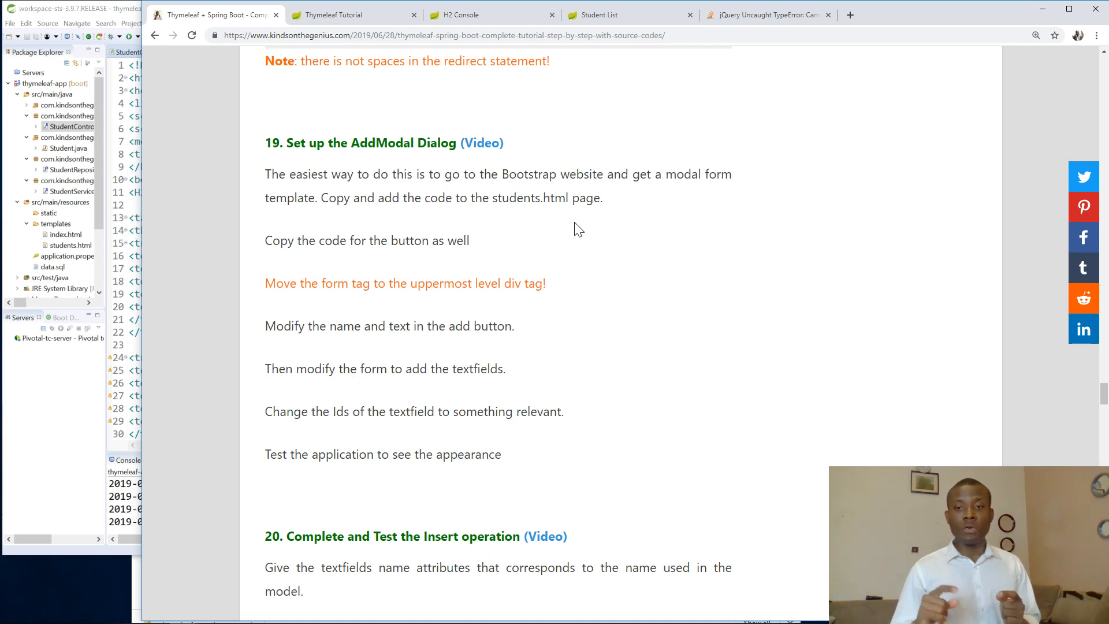
pyautogui.moveTo(841, 34)
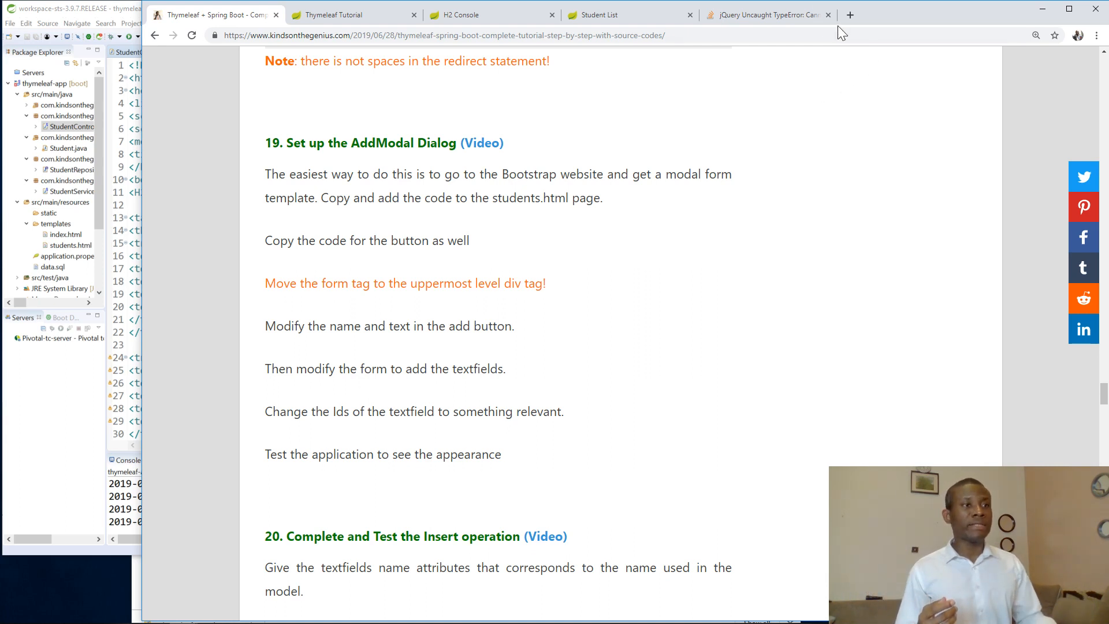
pyautogui.click(828, 14)
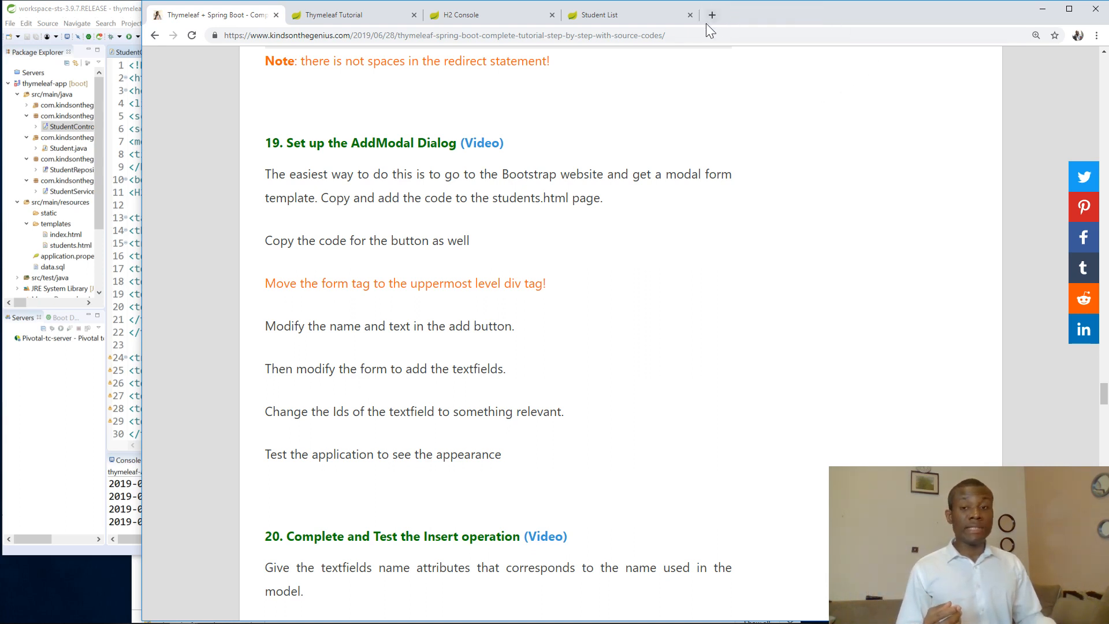
pyautogui.moveTo(711, 21)
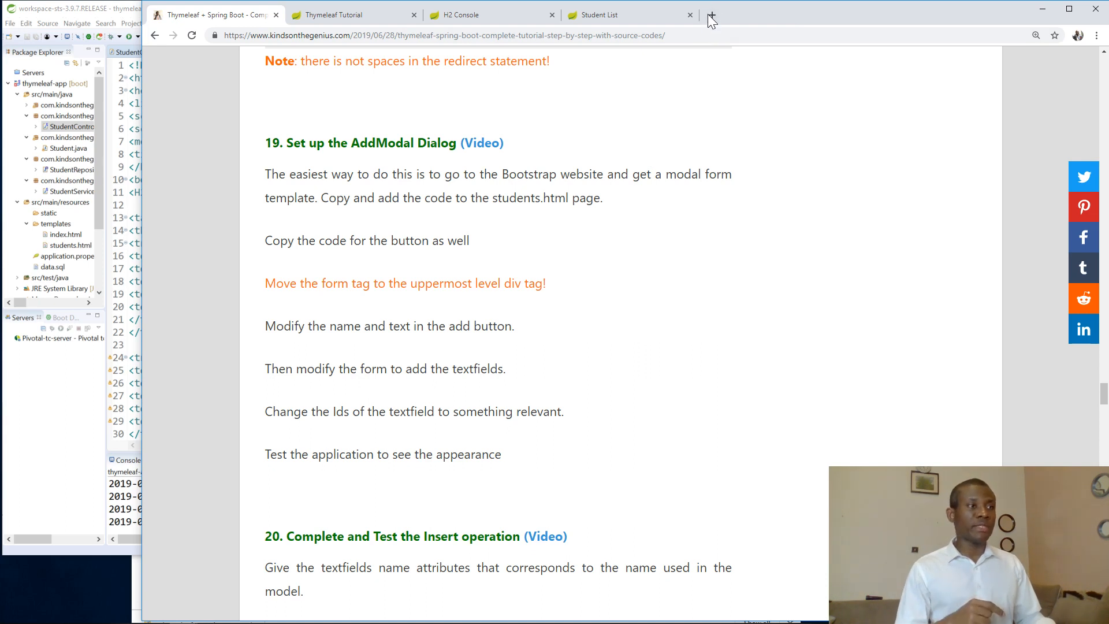
# Step: Search Google for 'bootstrap modal' in a new tab and open the Modal · Bootstrap result
pyautogui.click(708, 15)
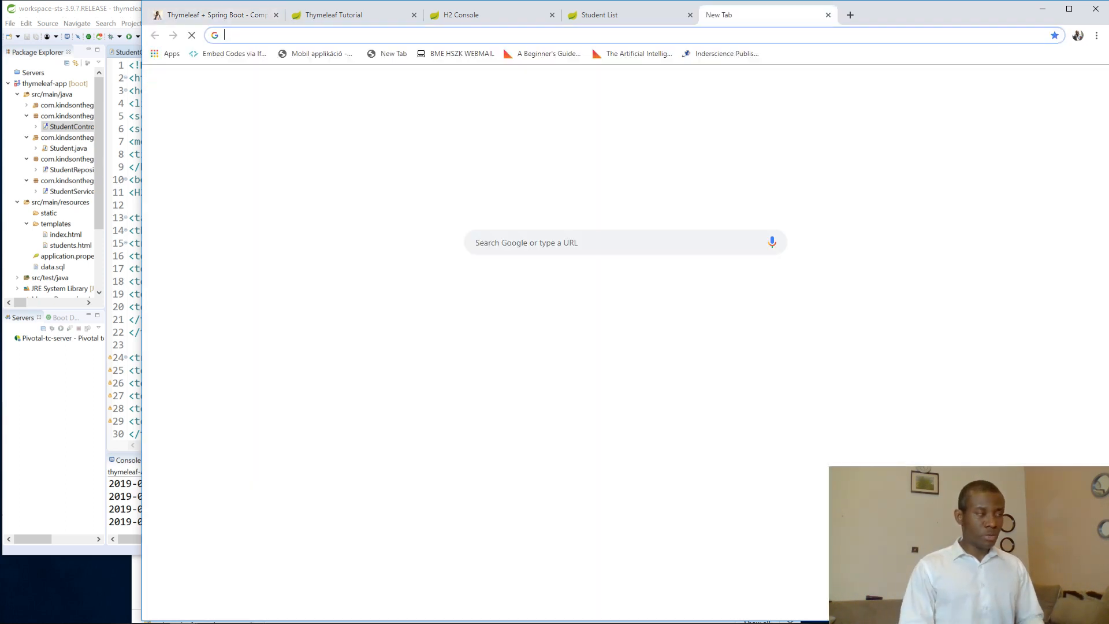
pyautogui.write('bootstrap modal')
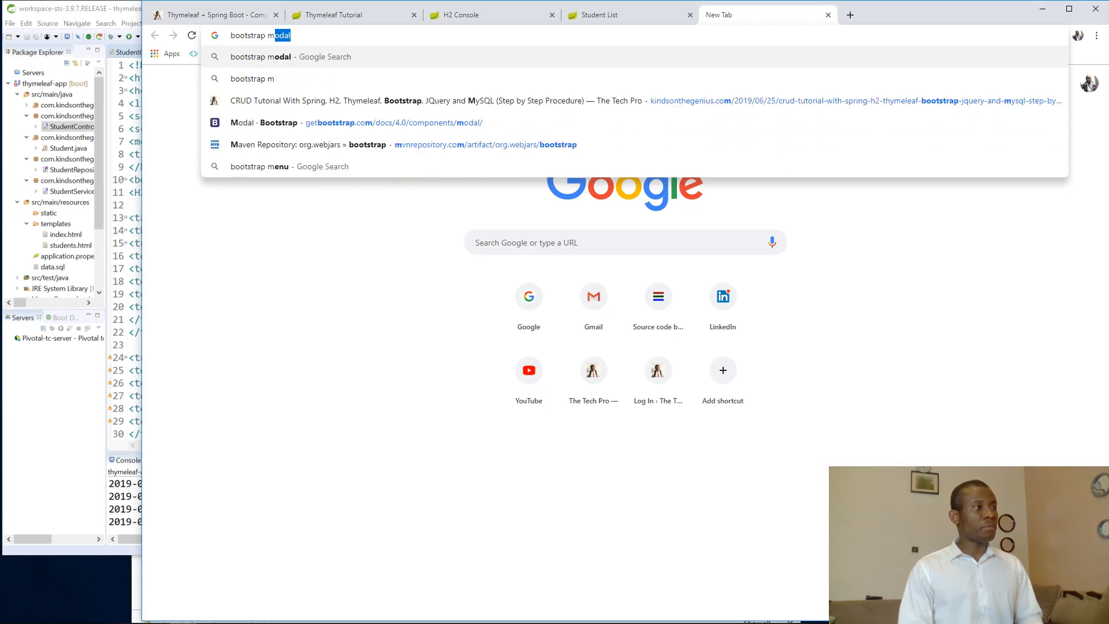
pyautogui.press('Return')
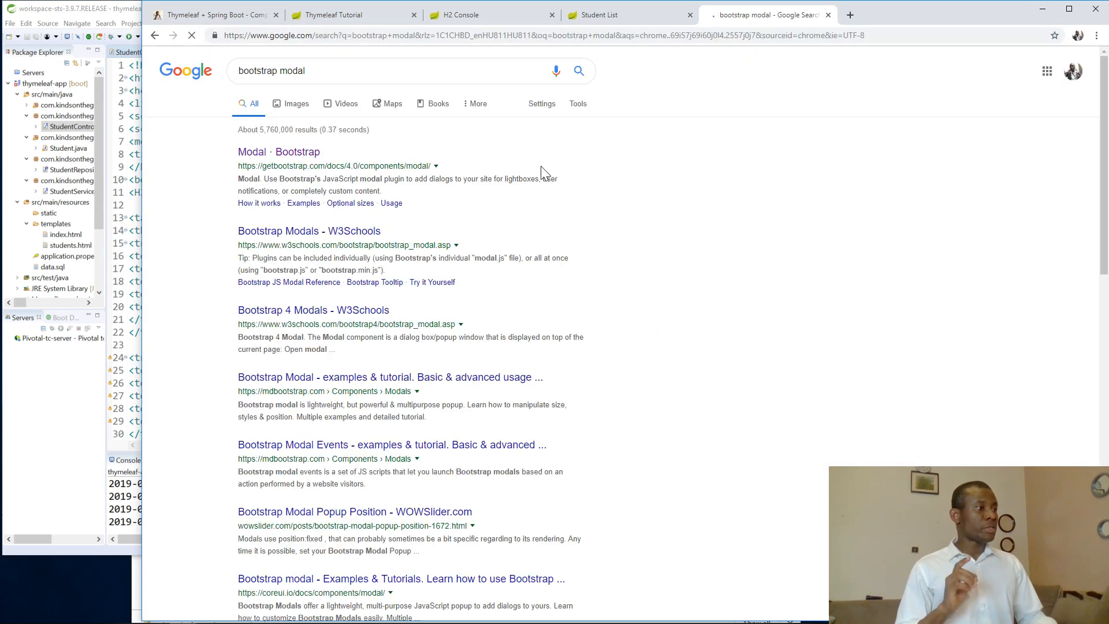
pyautogui.click(279, 151)
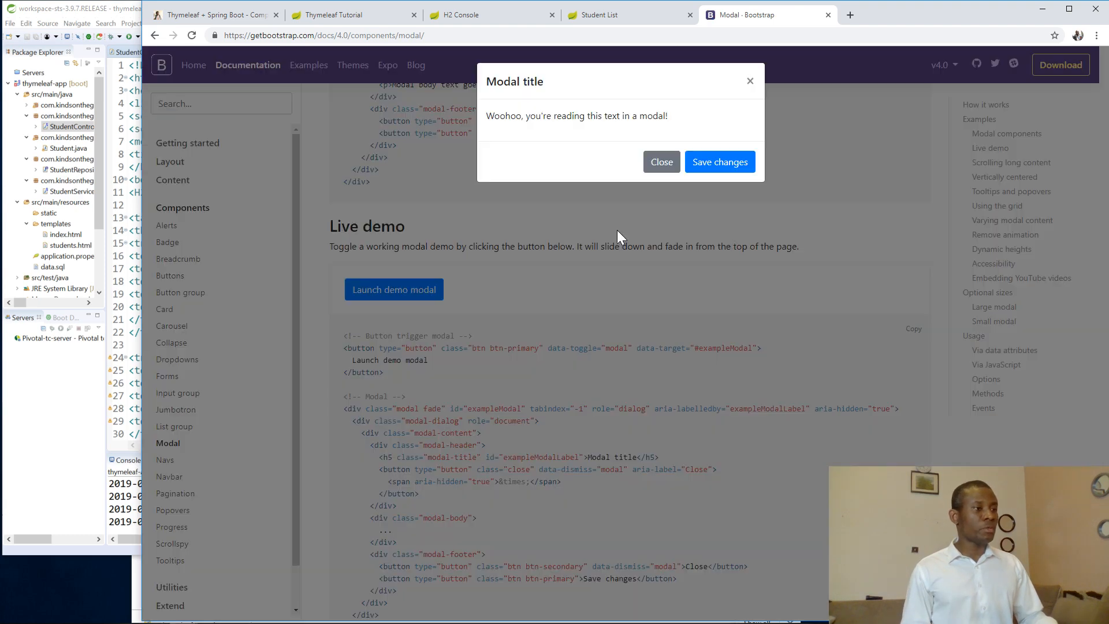
# Step: Try and dismiss the live, long-content and vertically centered demo modals
pyautogui.click(660, 162)
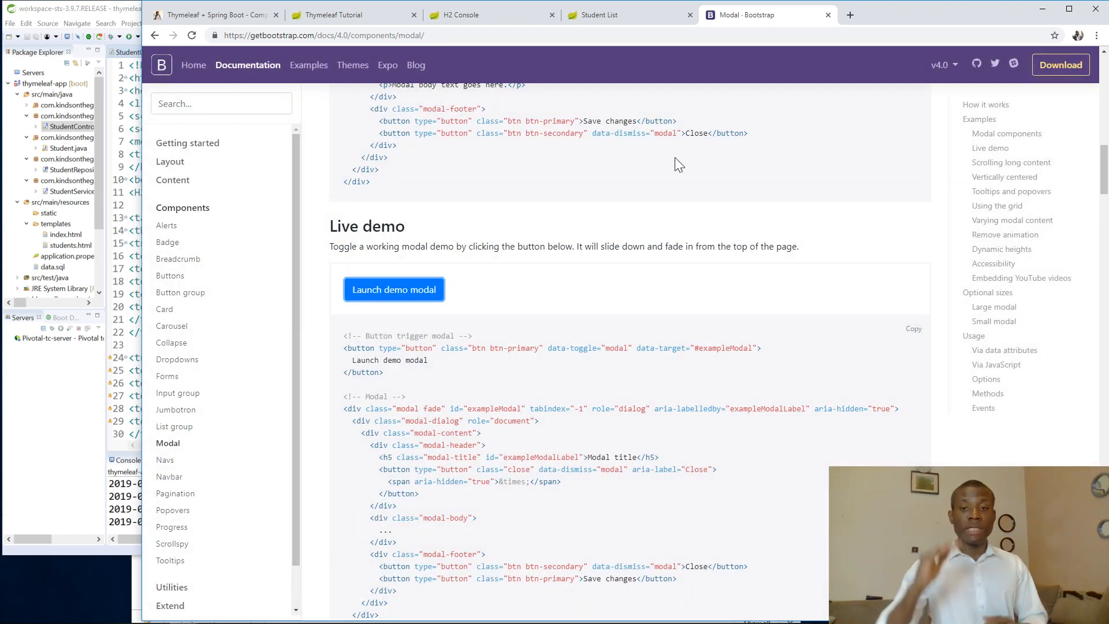
pyautogui.moveTo(726, 129)
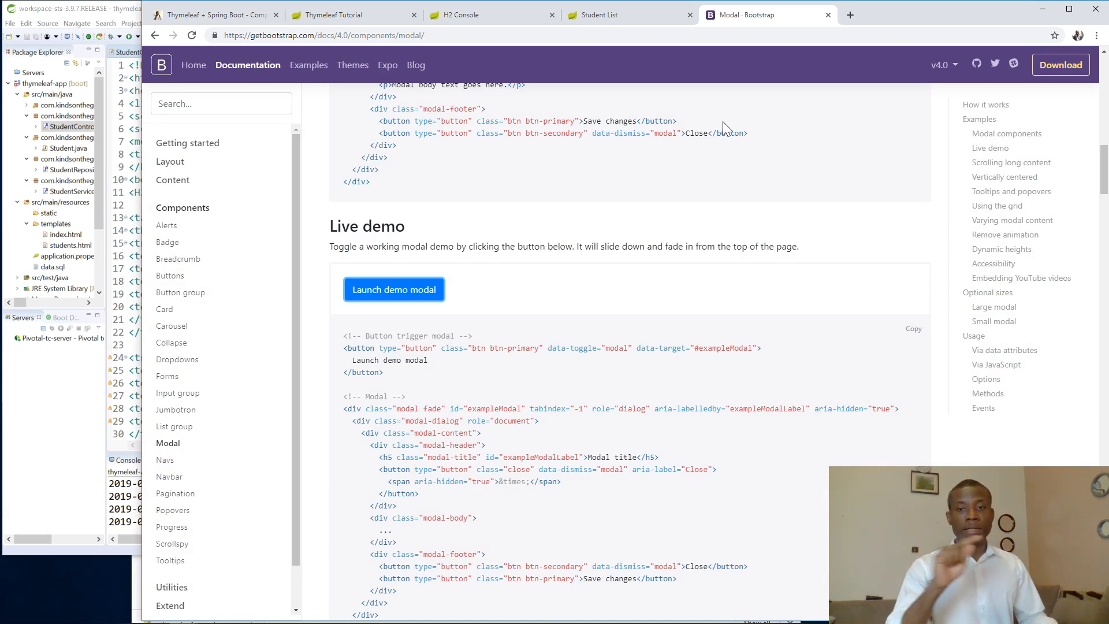
pyautogui.scroll(-3)
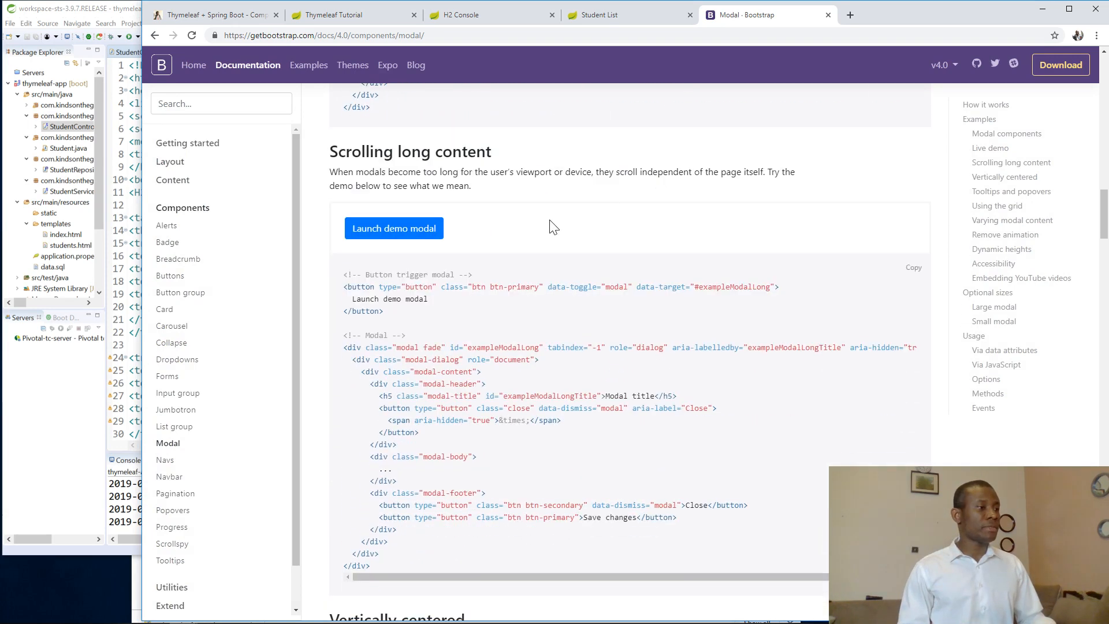
pyautogui.click(392, 227)
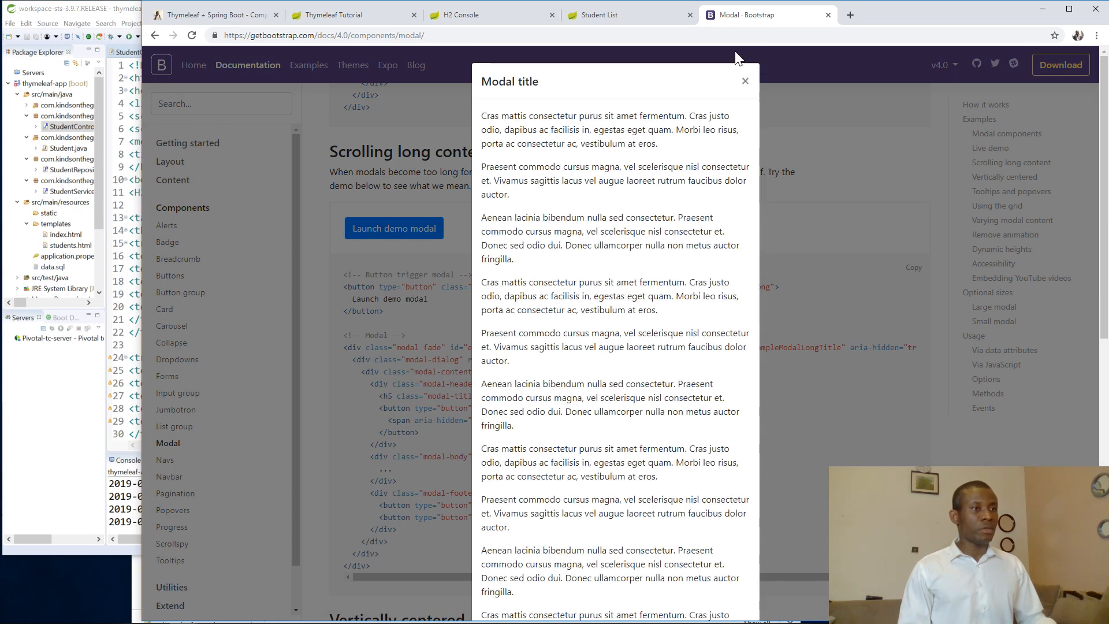
pyautogui.click(745, 81)
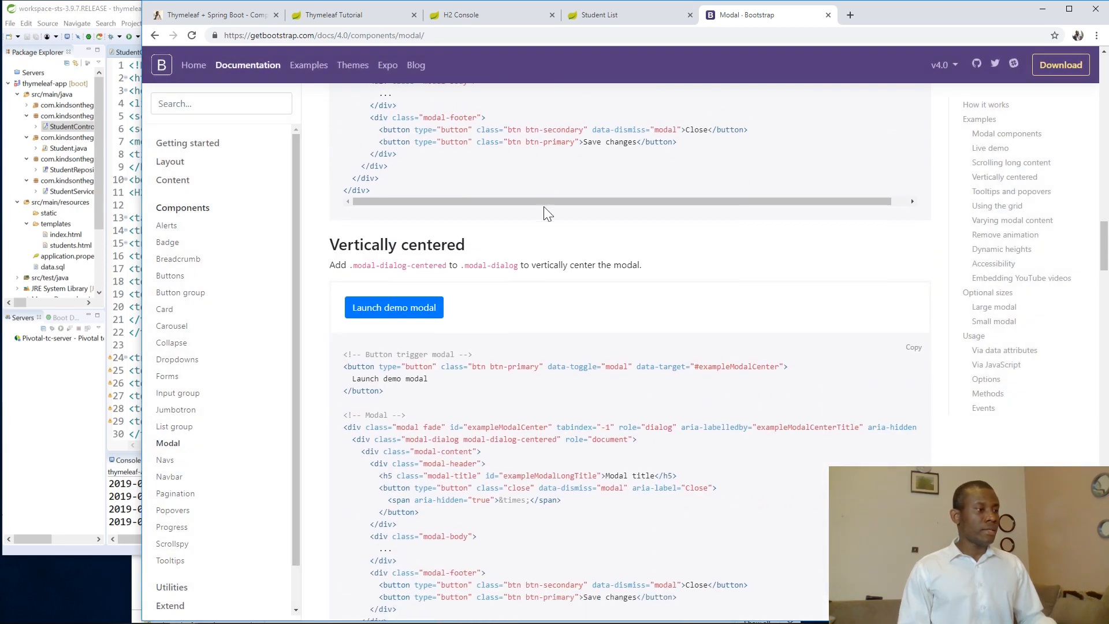
pyautogui.click(392, 307)
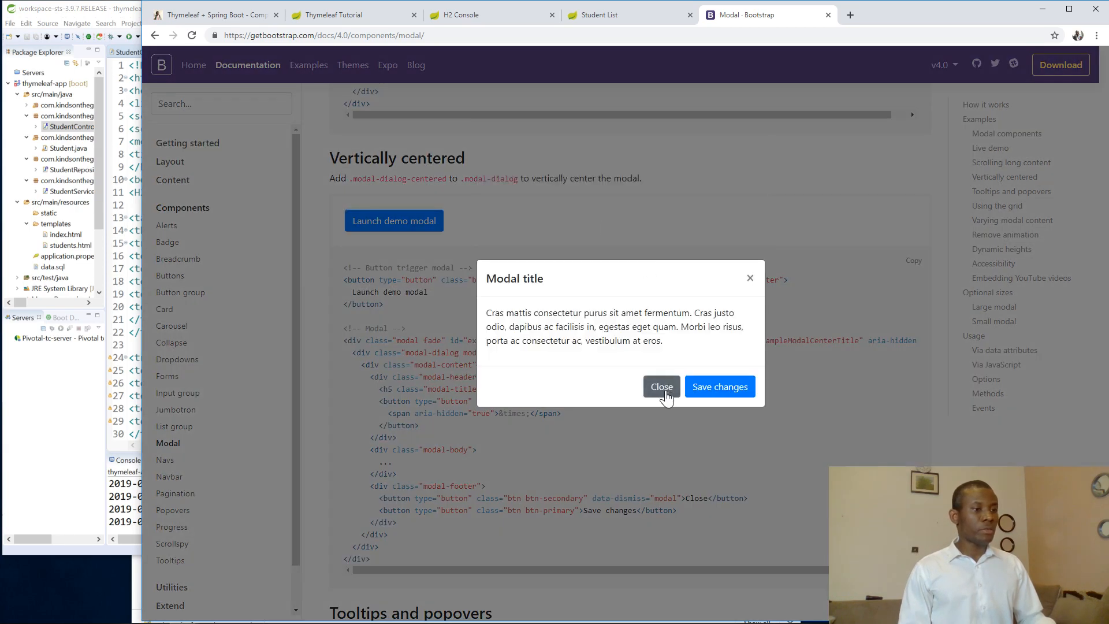
pyautogui.click(661, 385)
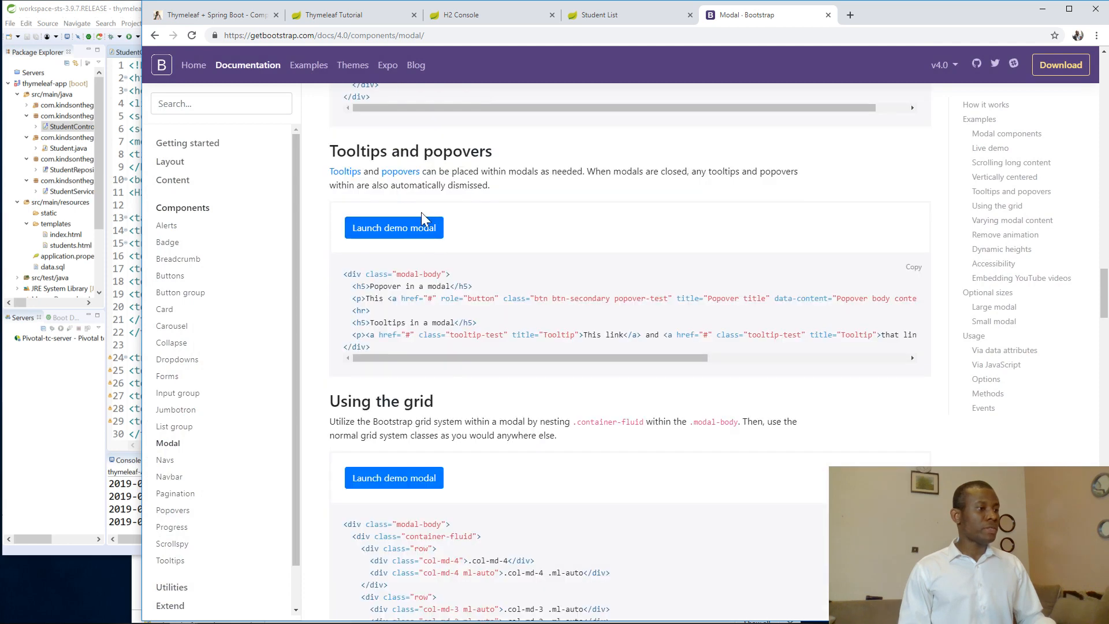
pyautogui.click(393, 228)
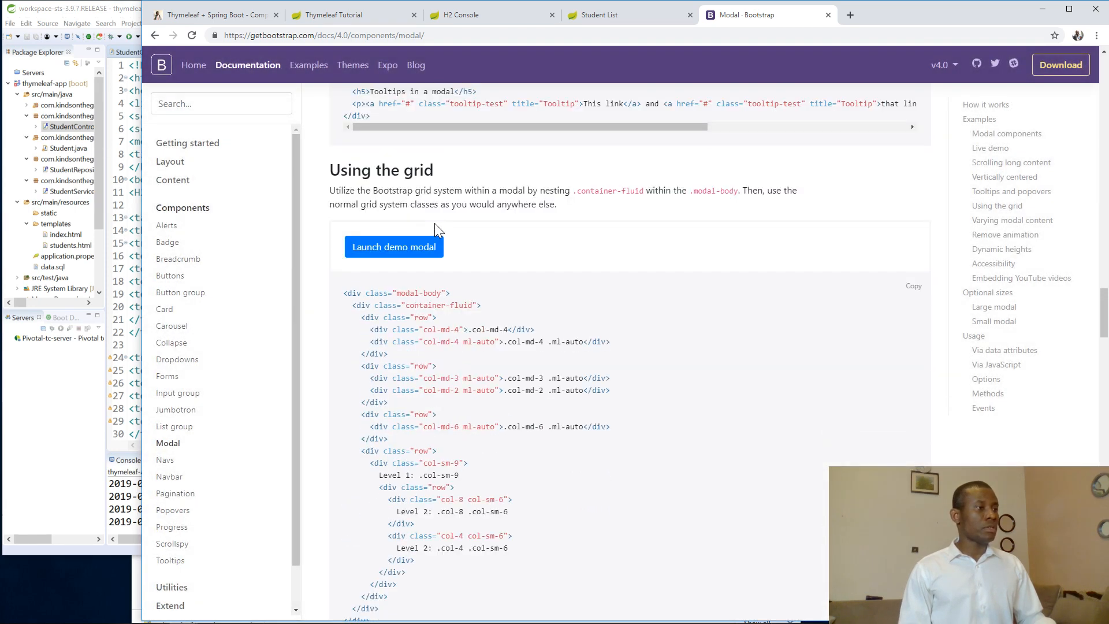
pyautogui.click(393, 247)
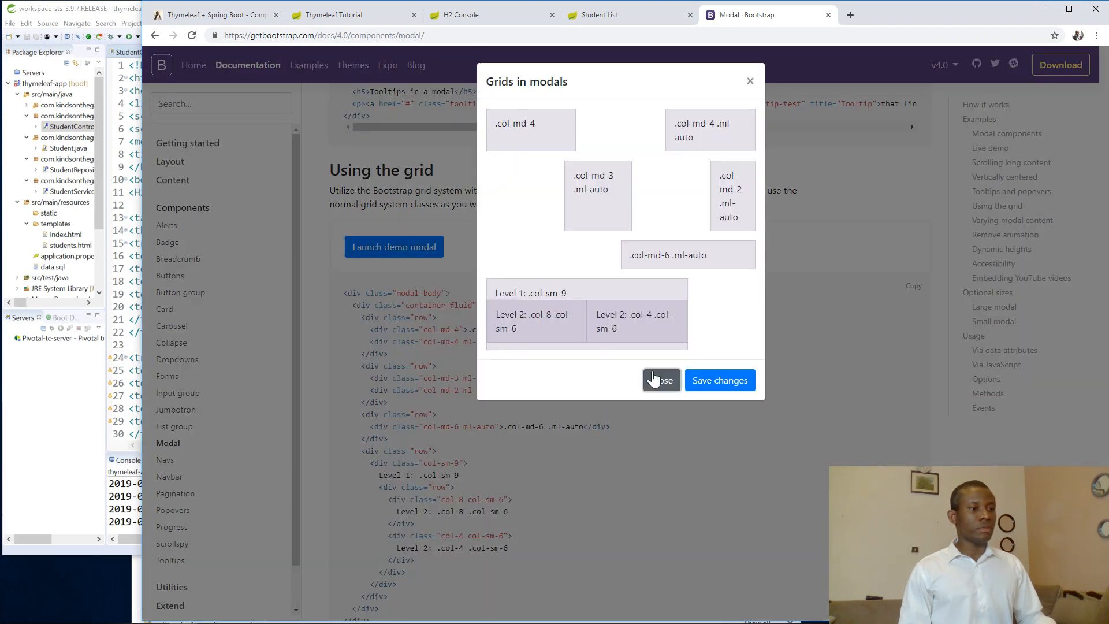
pyautogui.click(660, 380)
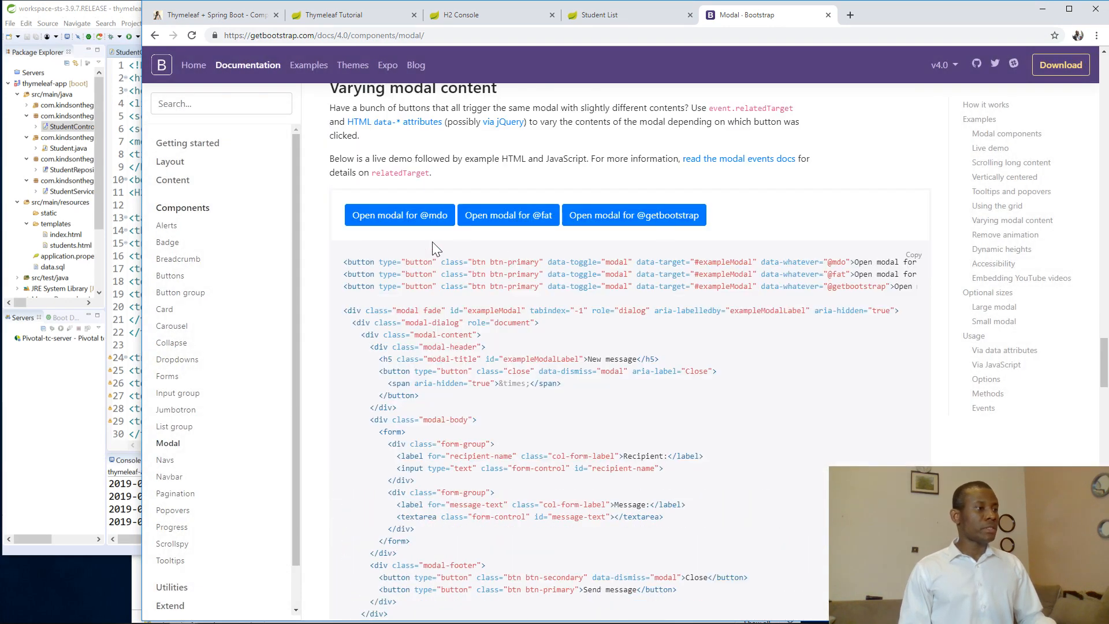
pyautogui.click(398, 215)
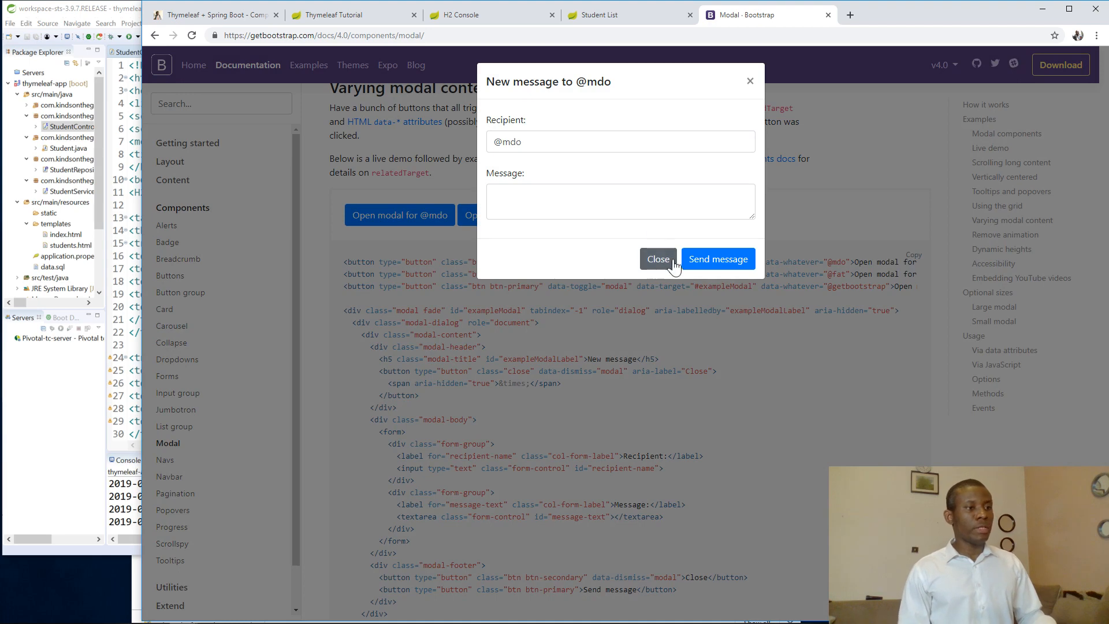
pyautogui.click(658, 258)
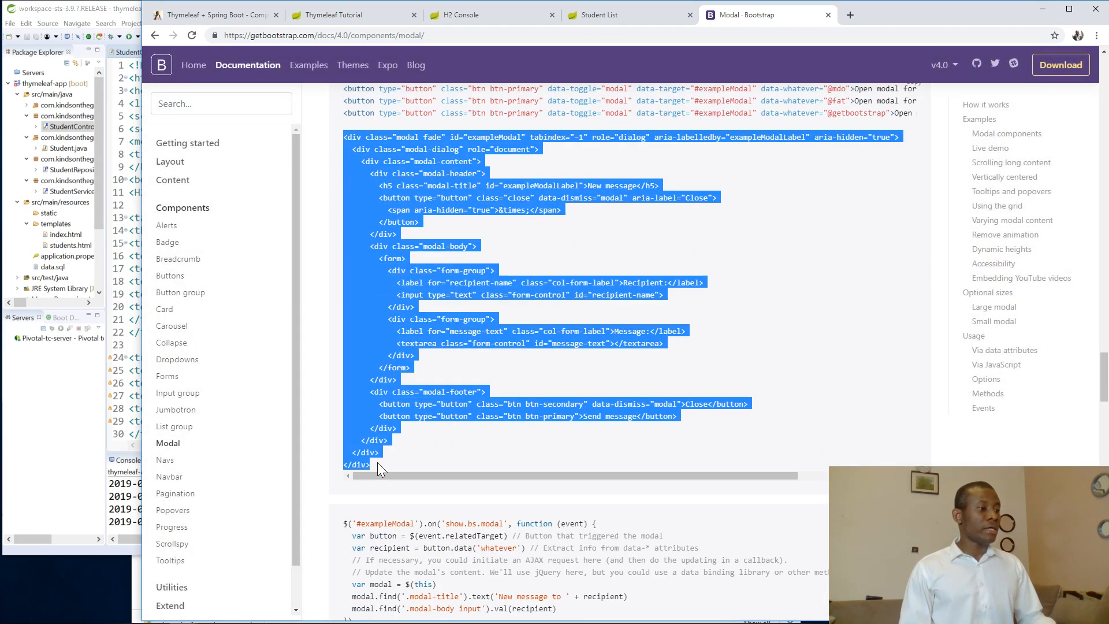
# Step: Copy the New message modal markup and paste it after </table> in students.html
pyautogui.rightClick(424, 198)
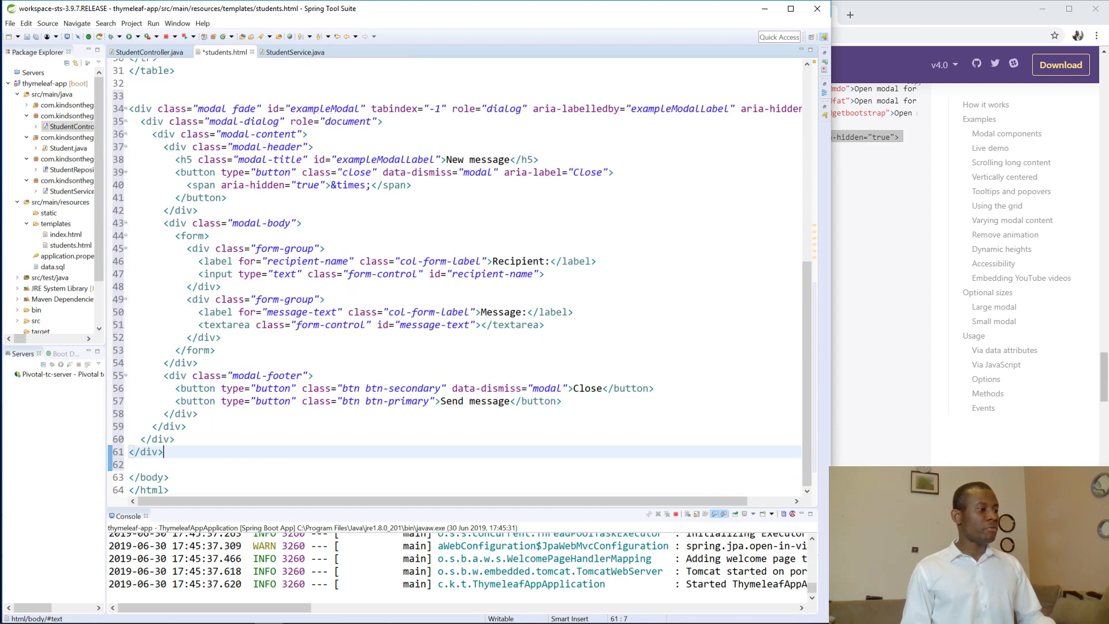
pyautogui.scroll(3)
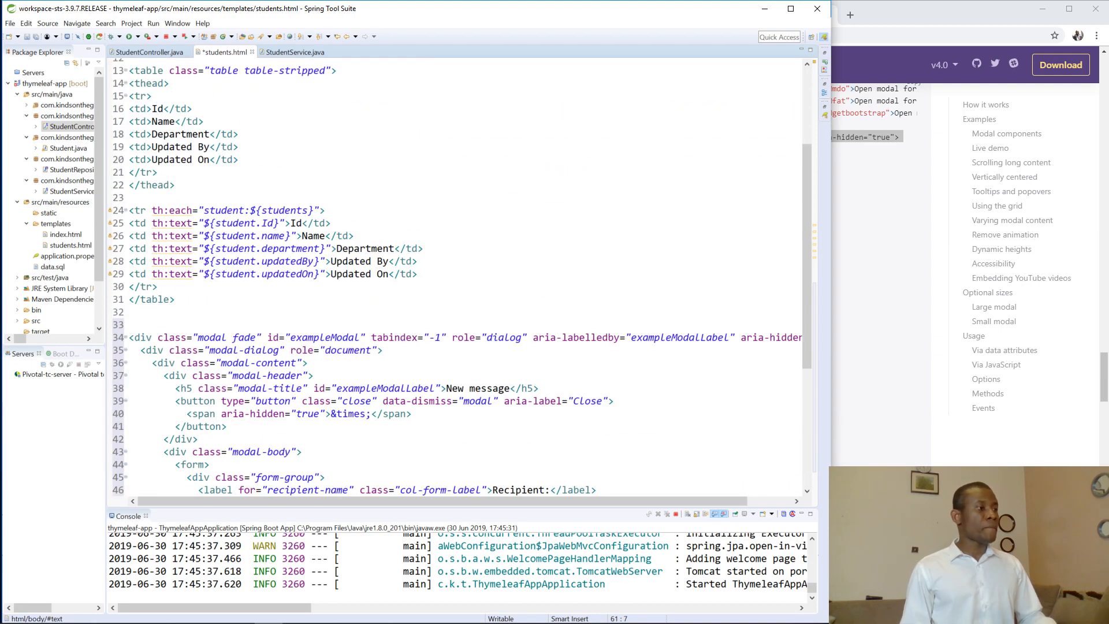
pyautogui.scroll(-3)
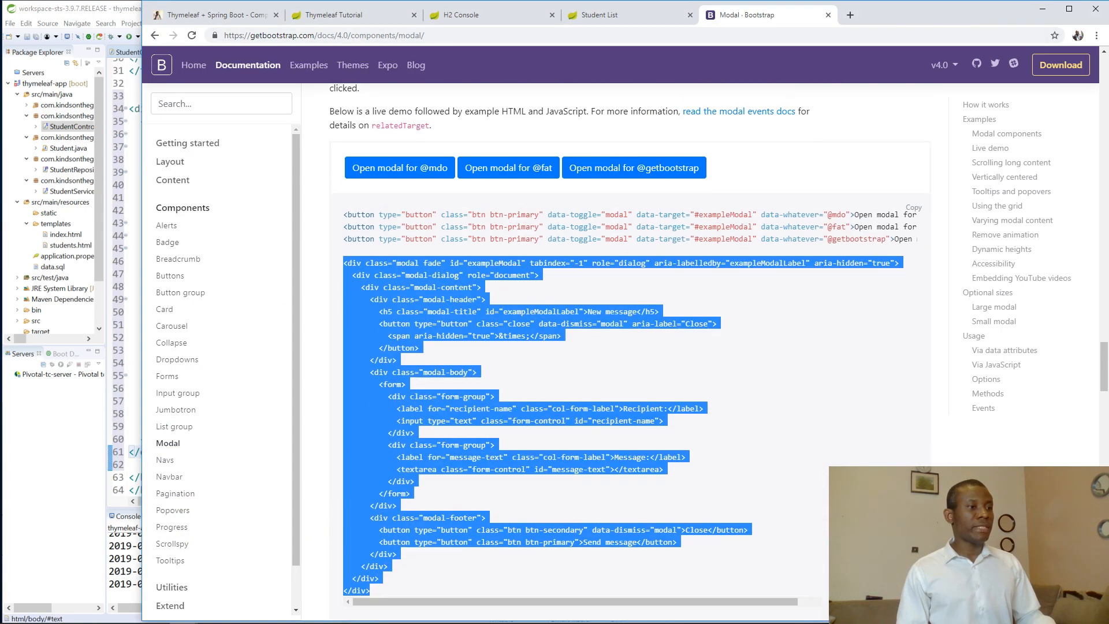
# Step: Paste the trigger button above <table> with data-target #addModal and no data-whatever
pyautogui.rightClick(644, 210)
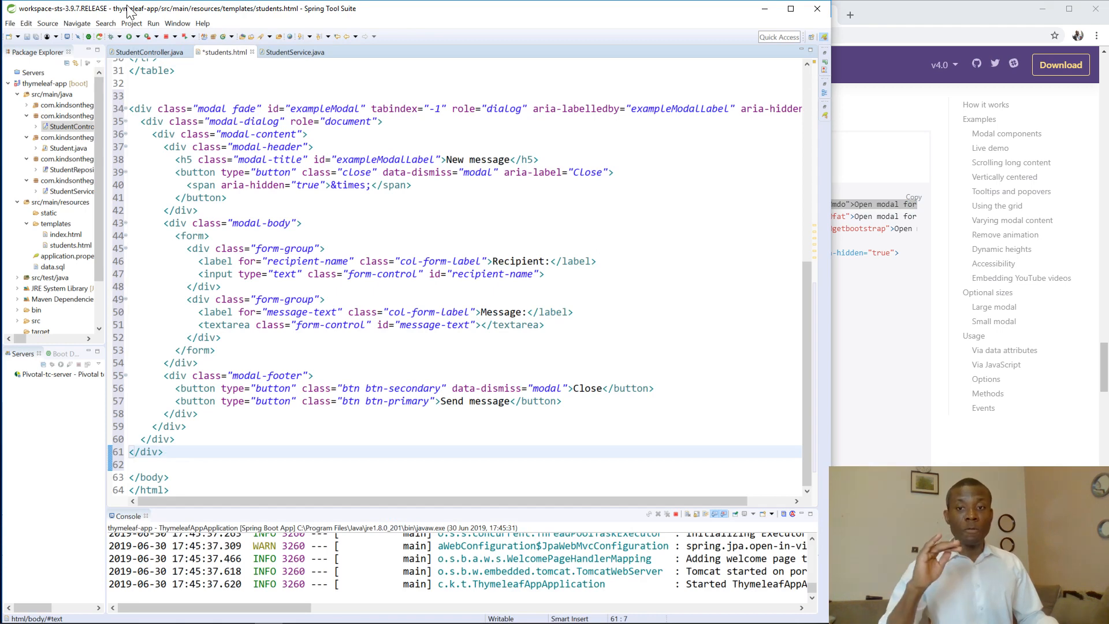
pyautogui.scroll(3)
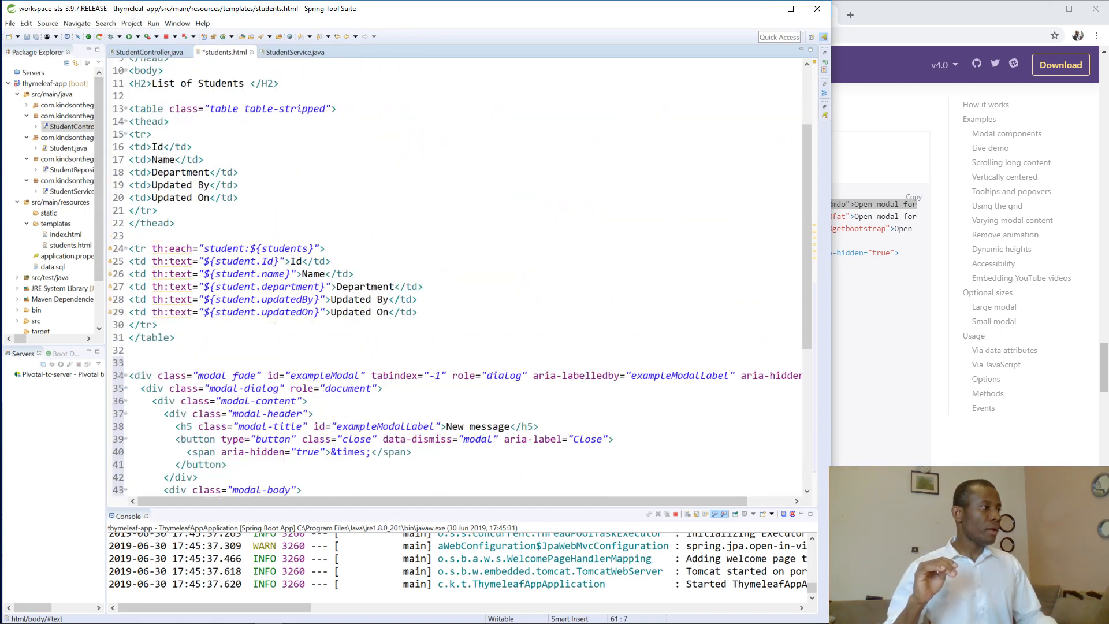
pyautogui.click(141, 96)
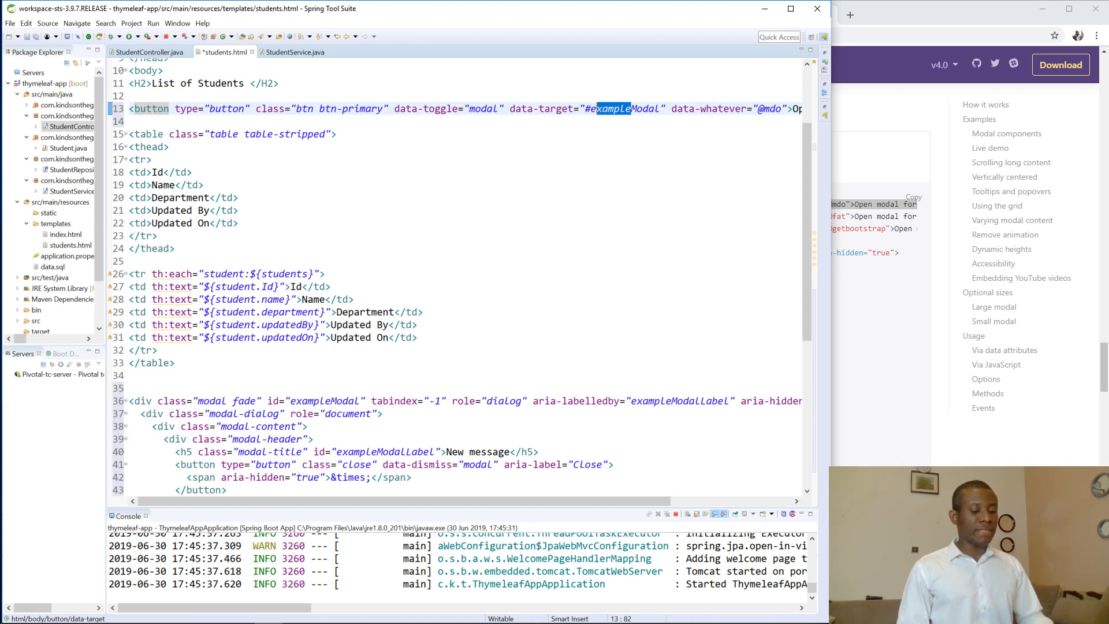
pyautogui.write('addModal')
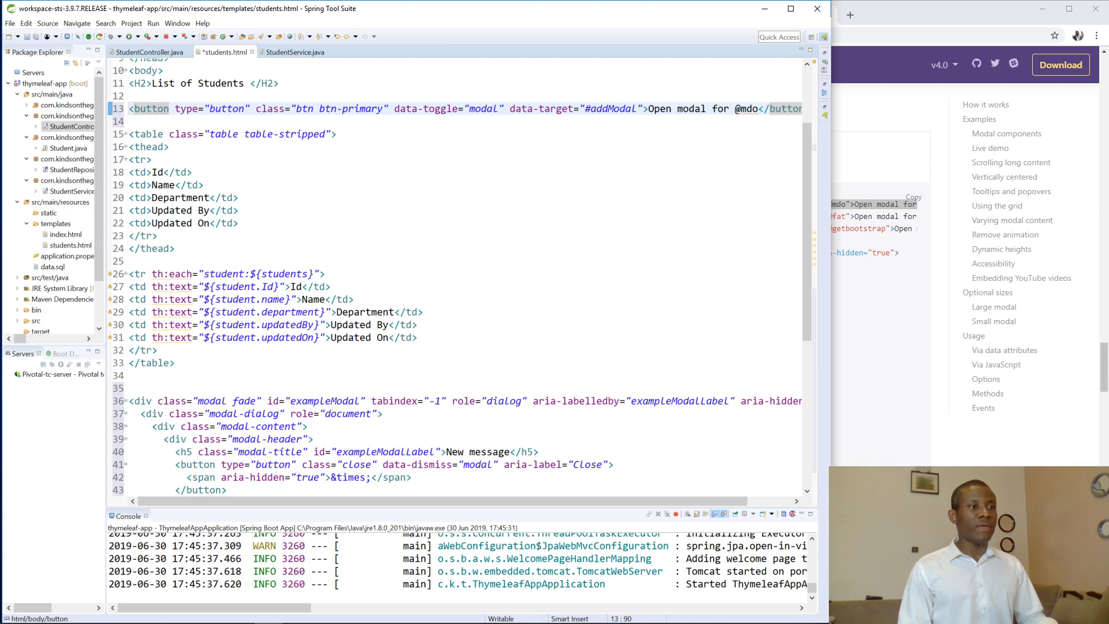
pyautogui.doubleClick(704, 109)
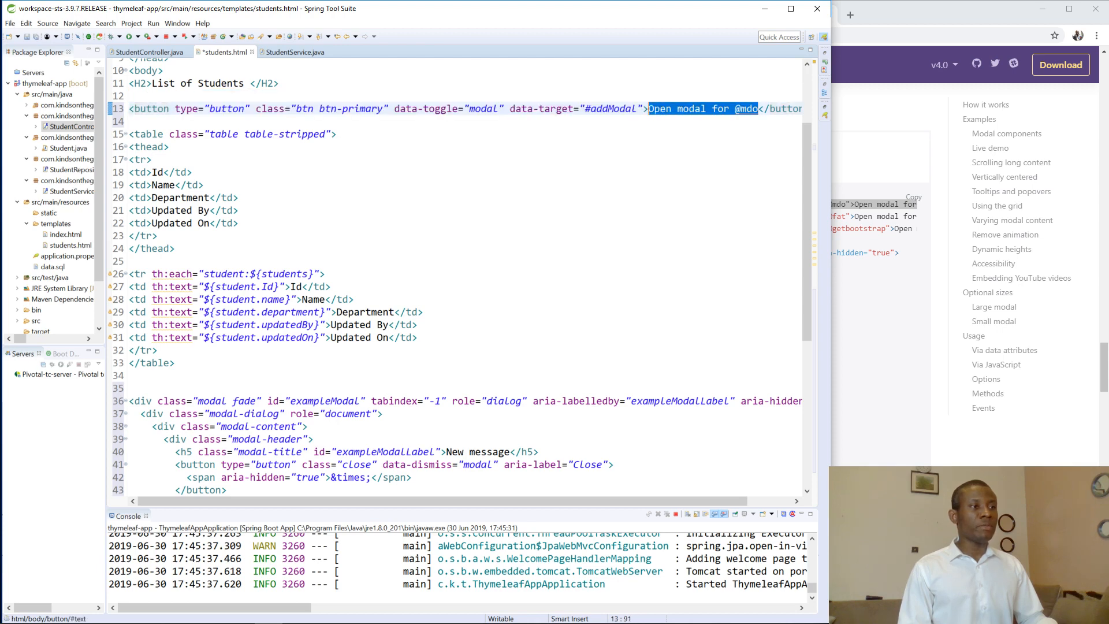
pyautogui.write('Add ne')
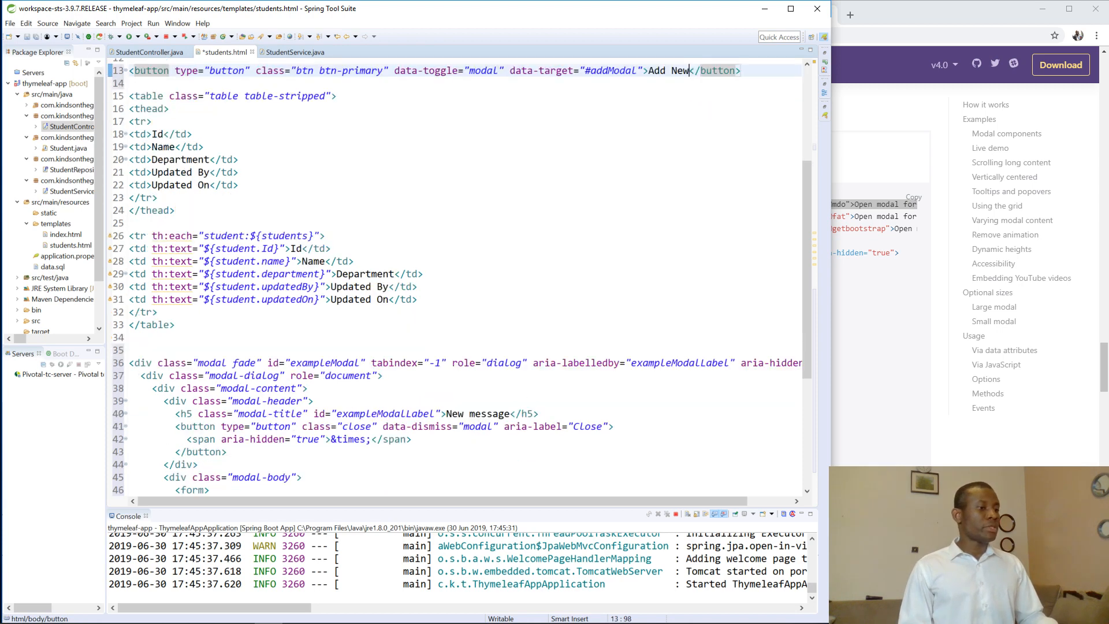
pyautogui.scroll(-3)
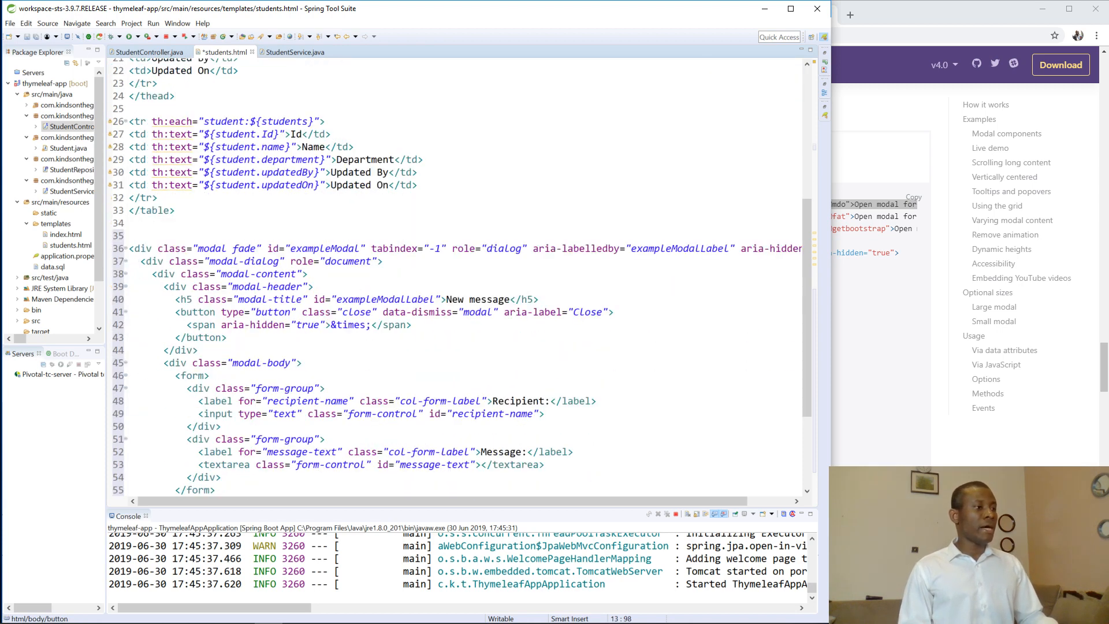
# Step: Rename the modal id to addModal, relabel the footer button Save and clear 'message' from the title
pyautogui.doubleClick(316, 248)
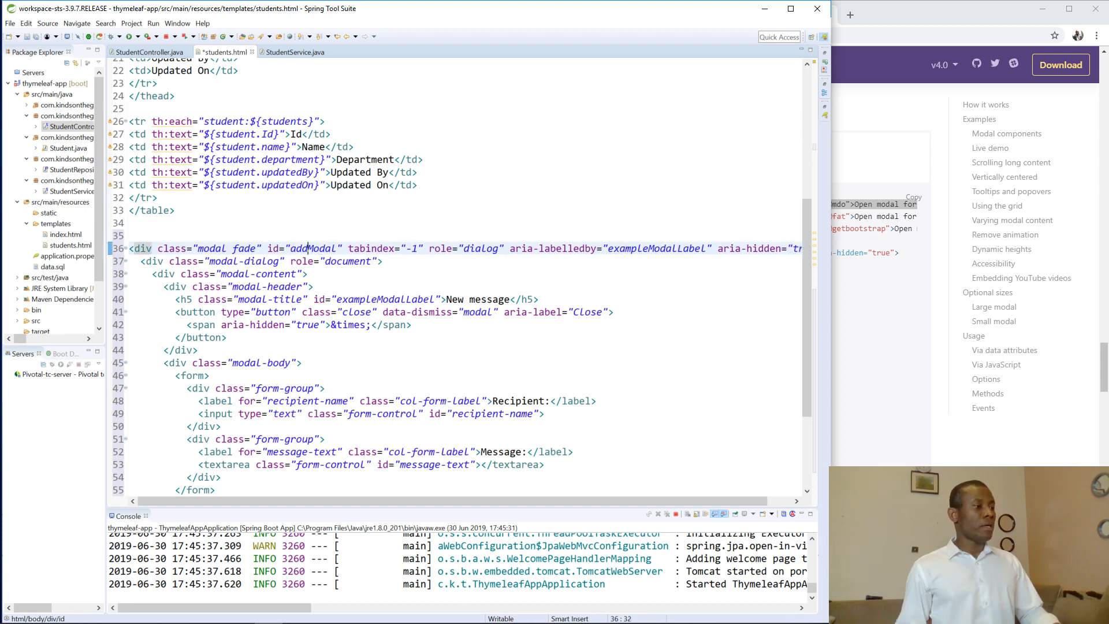
pyautogui.scroll(-3)
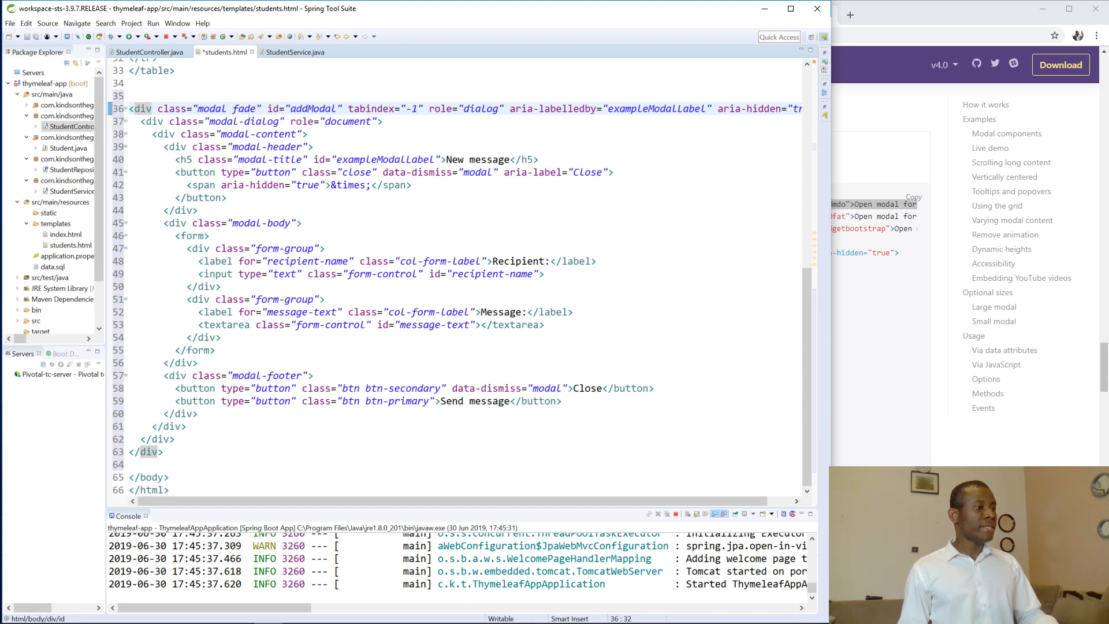
pyautogui.doubleClick(476, 400)
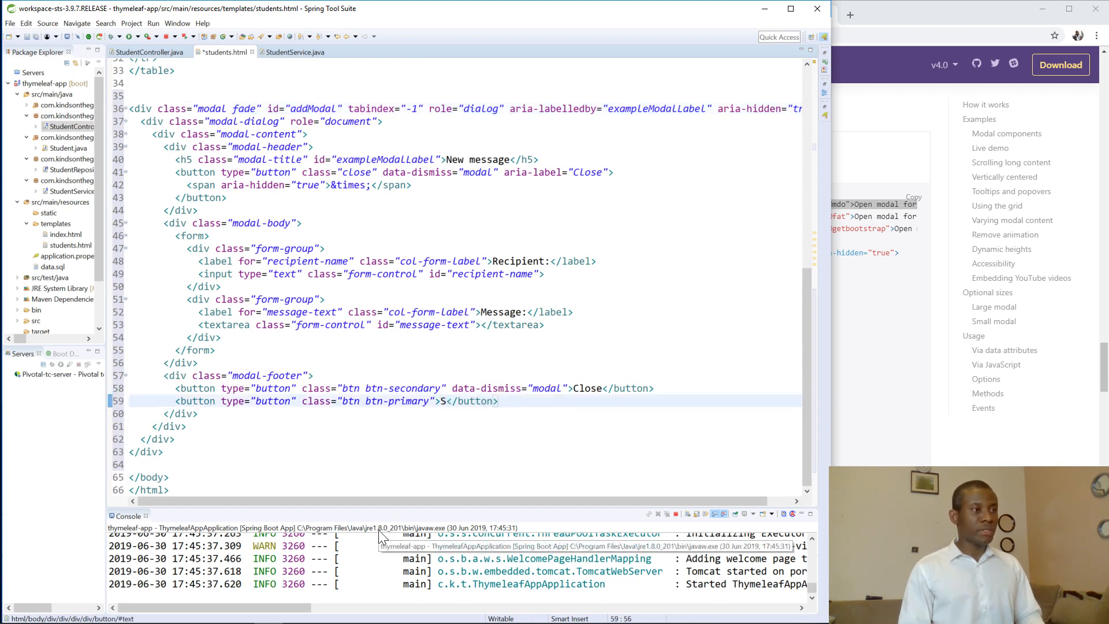
pyautogui.press('Backspace')
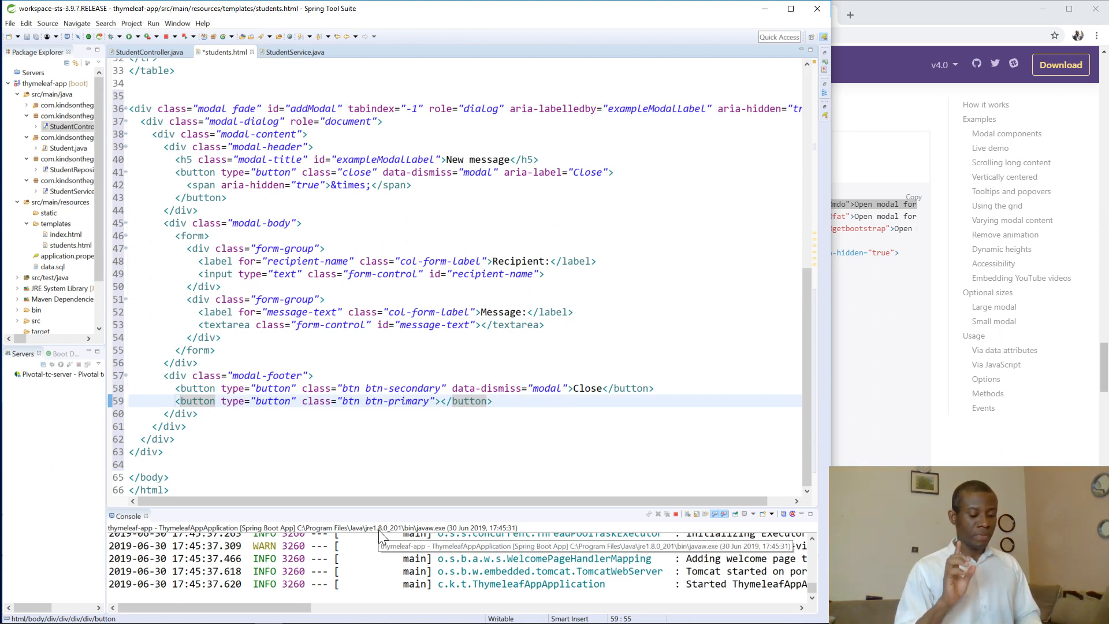
pyautogui.write('Save')
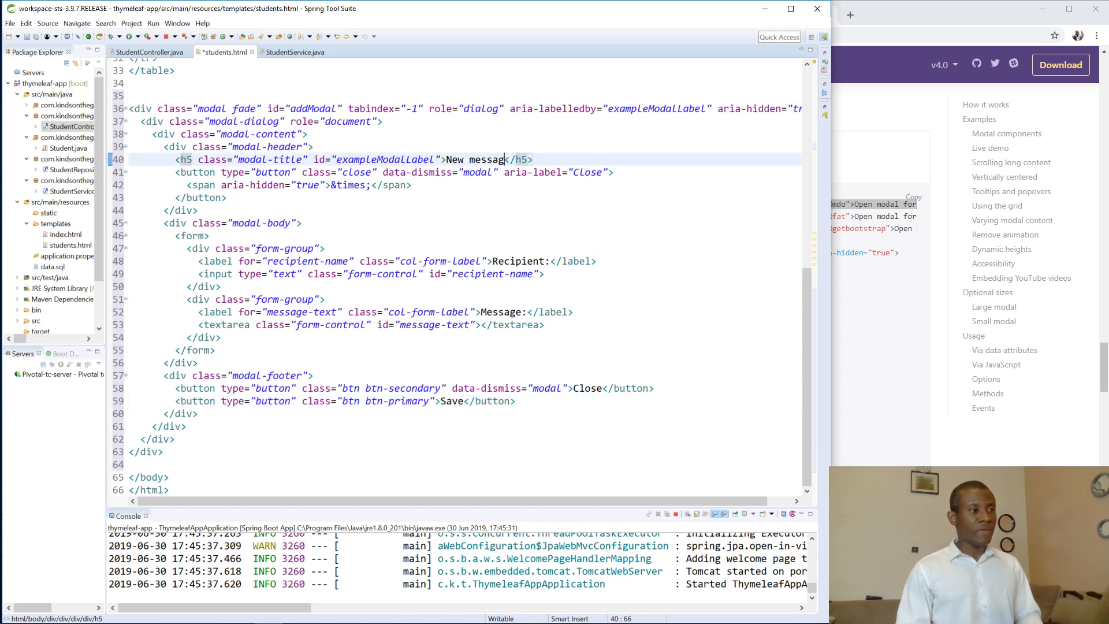
pyautogui.press('BackSpace')
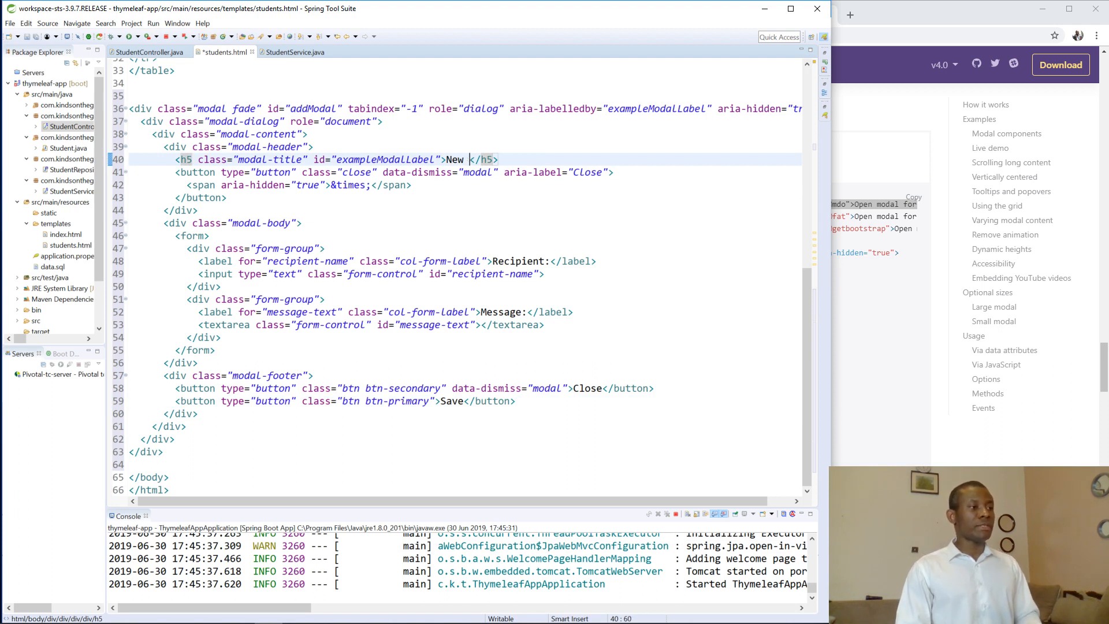
# Step: Title the modal 'New Student' and remove the form tags from the modal body
pyautogui.write('Student')
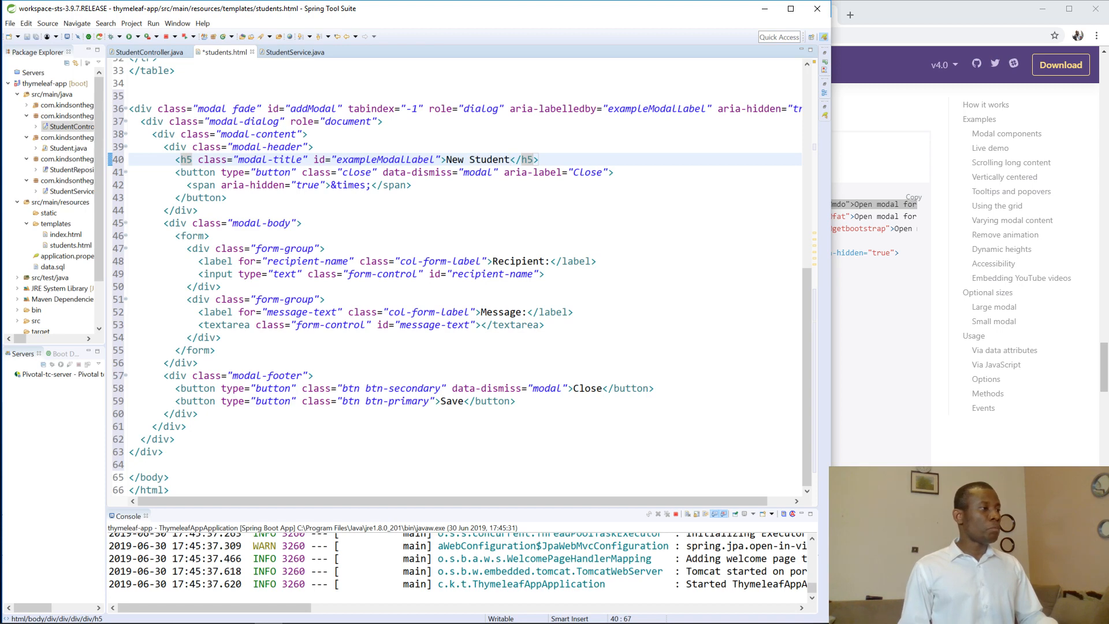
pyautogui.click(191, 236)
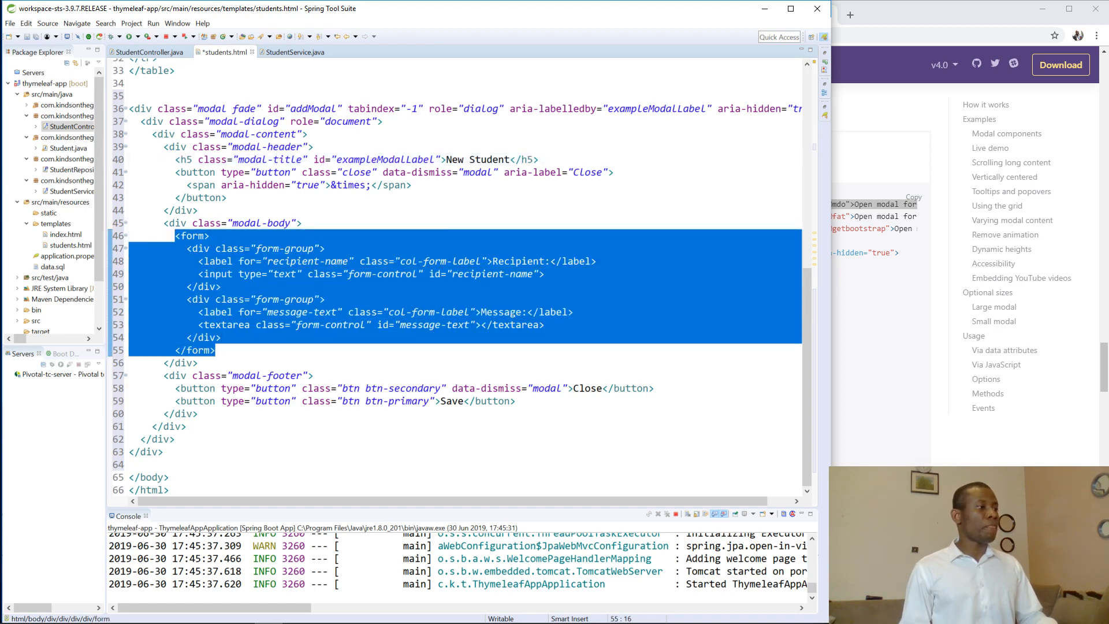
pyautogui.click(209, 235)
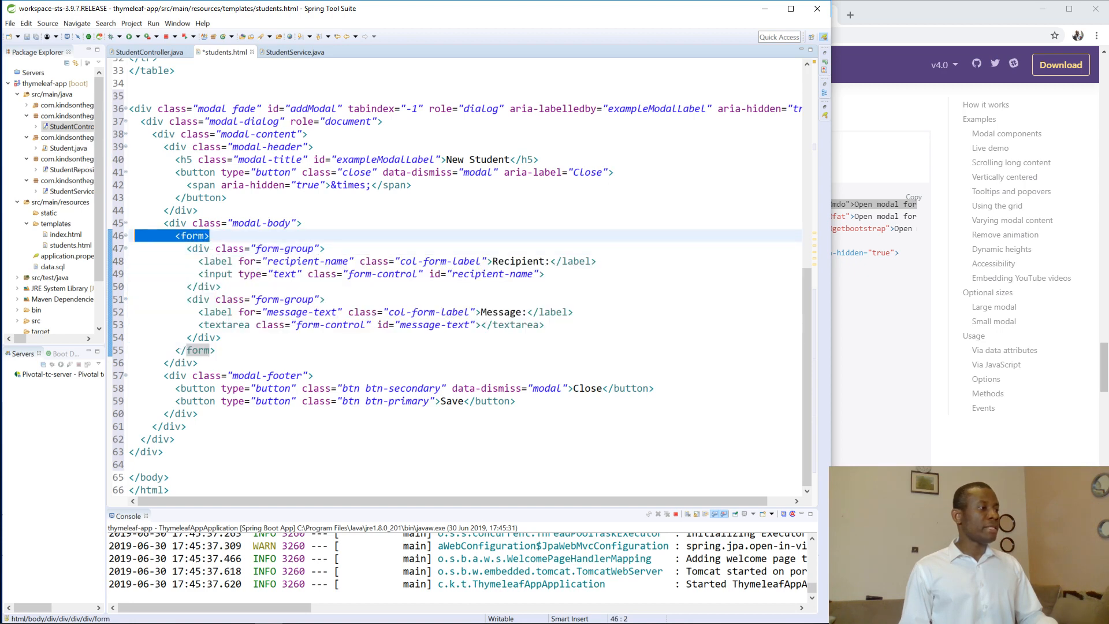
pyautogui.rightClick(191, 236)
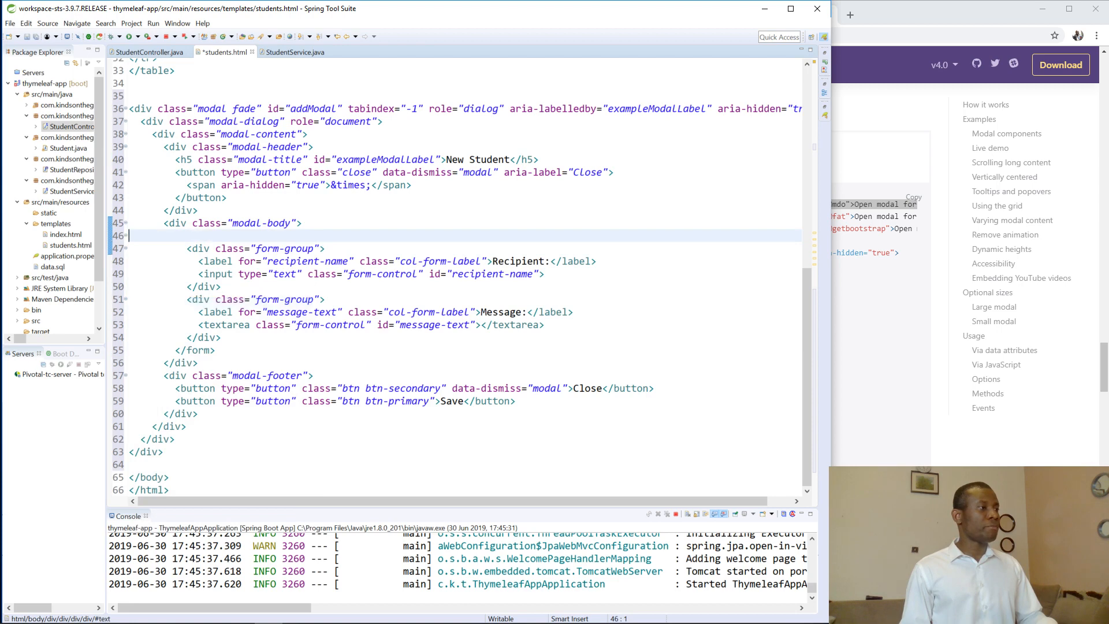
# Step: Wrap the whole modal dialog in <form> ... </form> tags
pyautogui.click(143, 109)
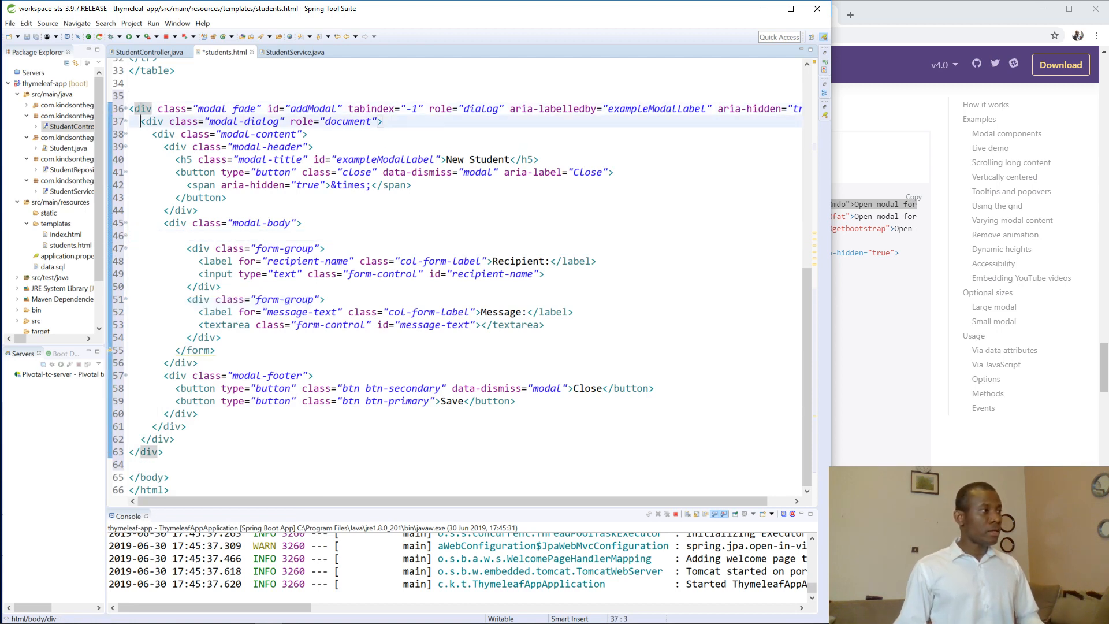
pyautogui.write('<form>')
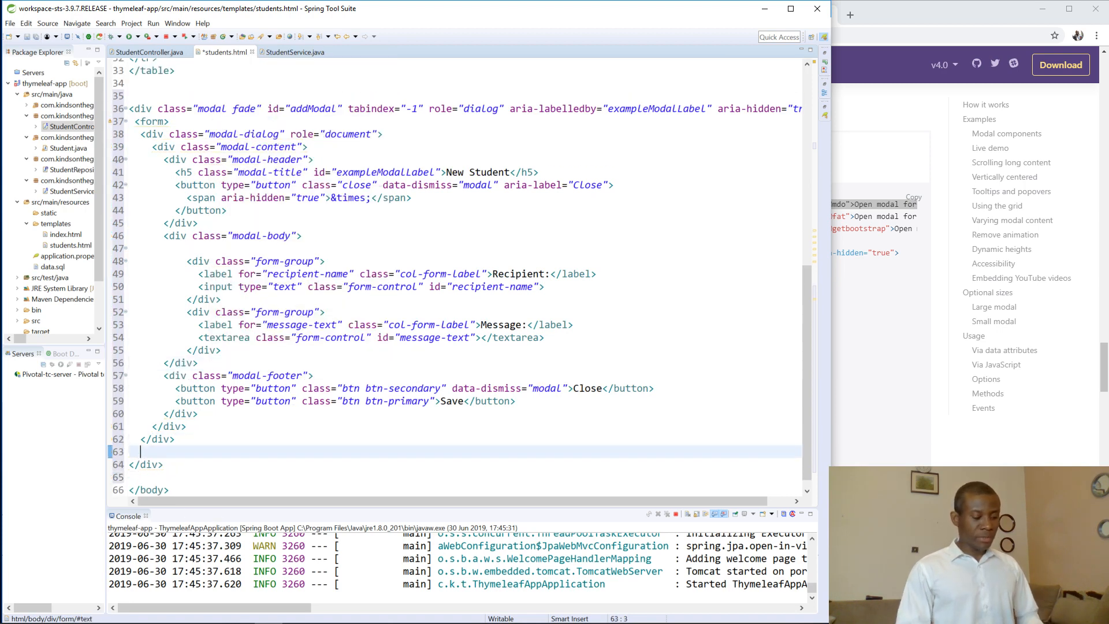
pyautogui.write('</form>')
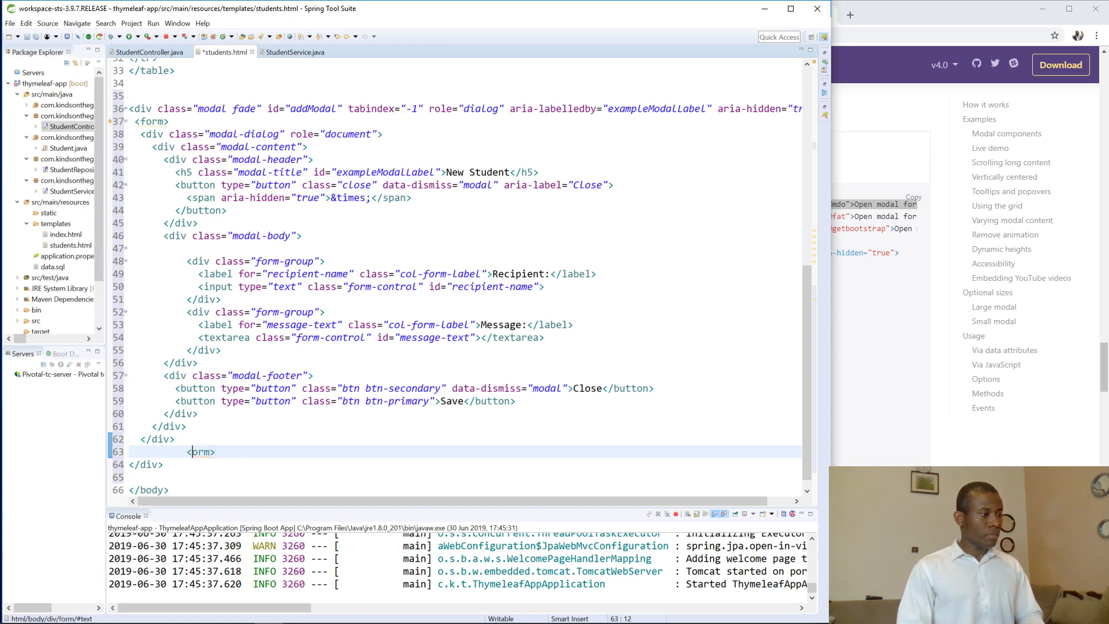
pyautogui.write('</form>')
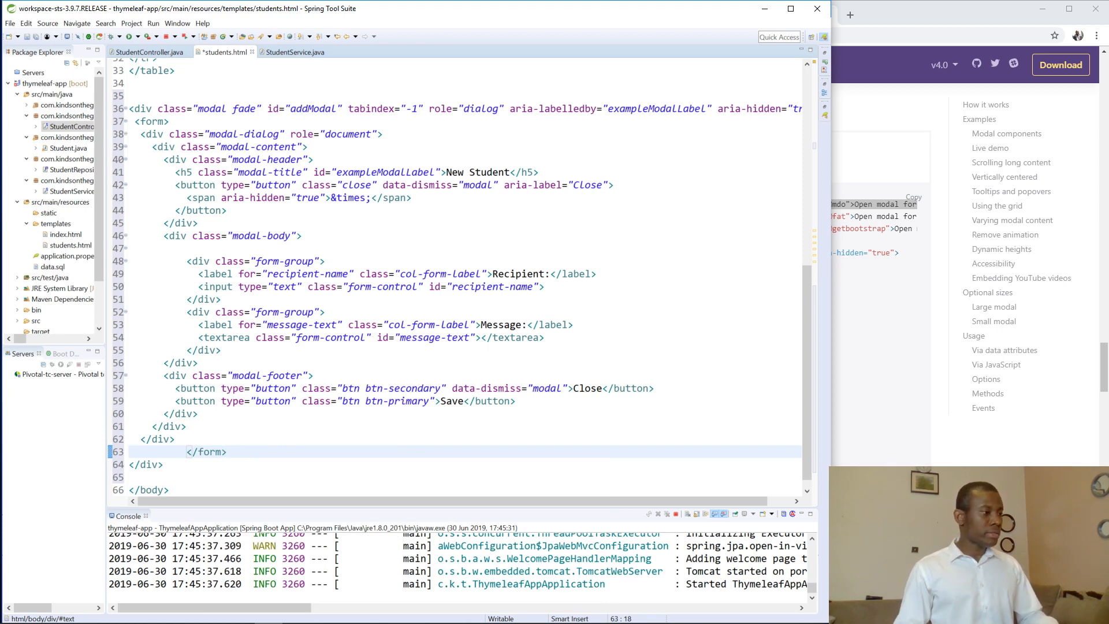
pyautogui.click(206, 465)
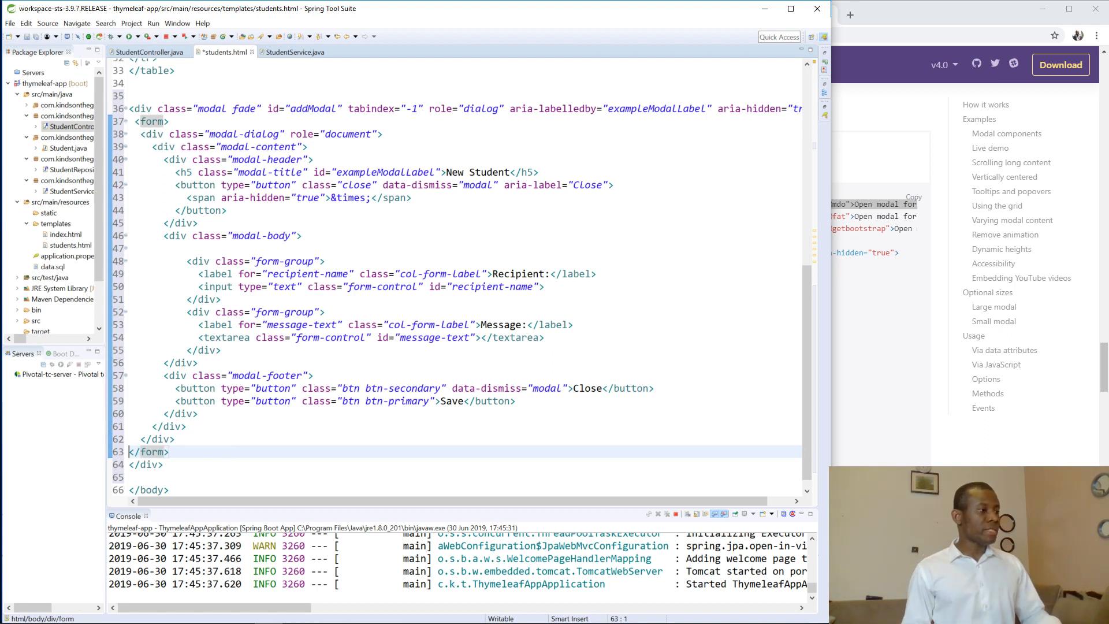
pyautogui.press('Enter')
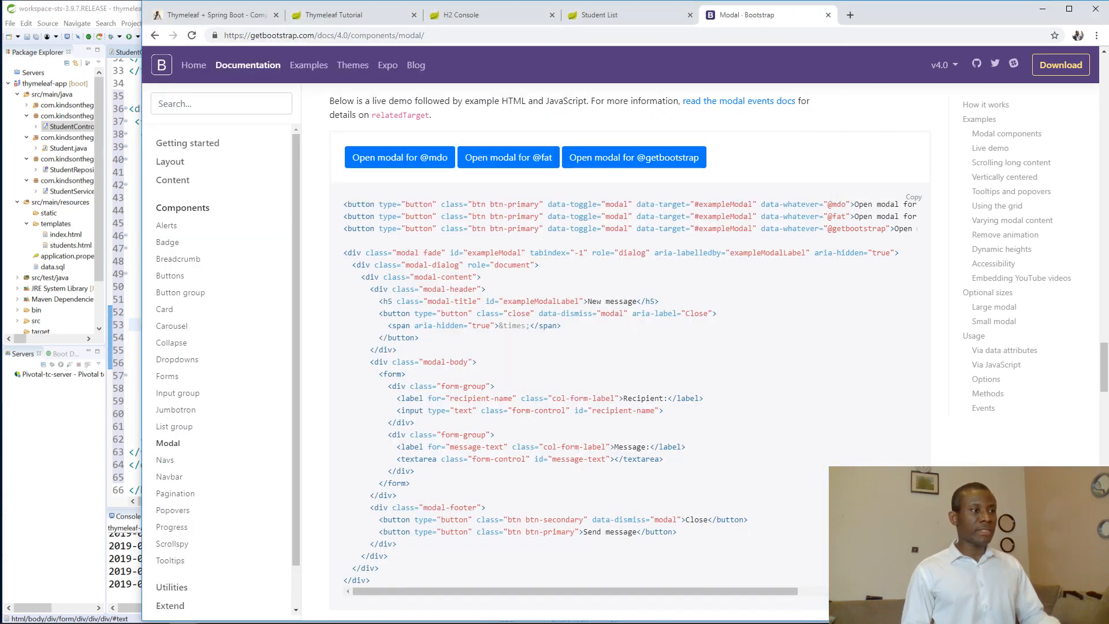
pyautogui.click(399, 157)
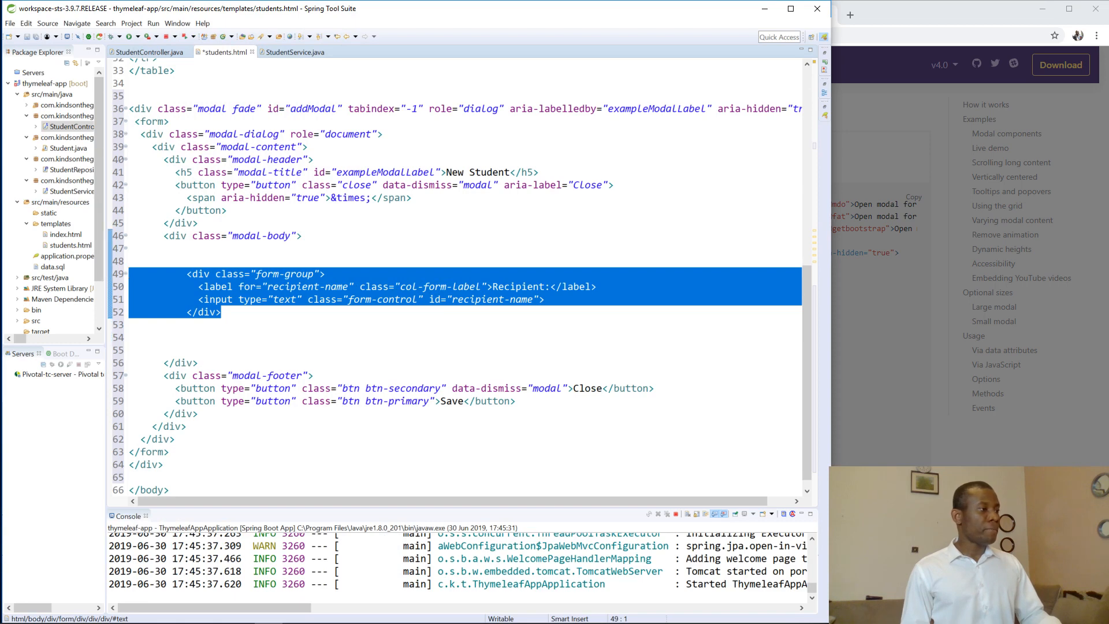
# Step: Duplicate the Recipient form group until the modal body holds five label/input pairs
pyautogui.rightClick(283, 304)
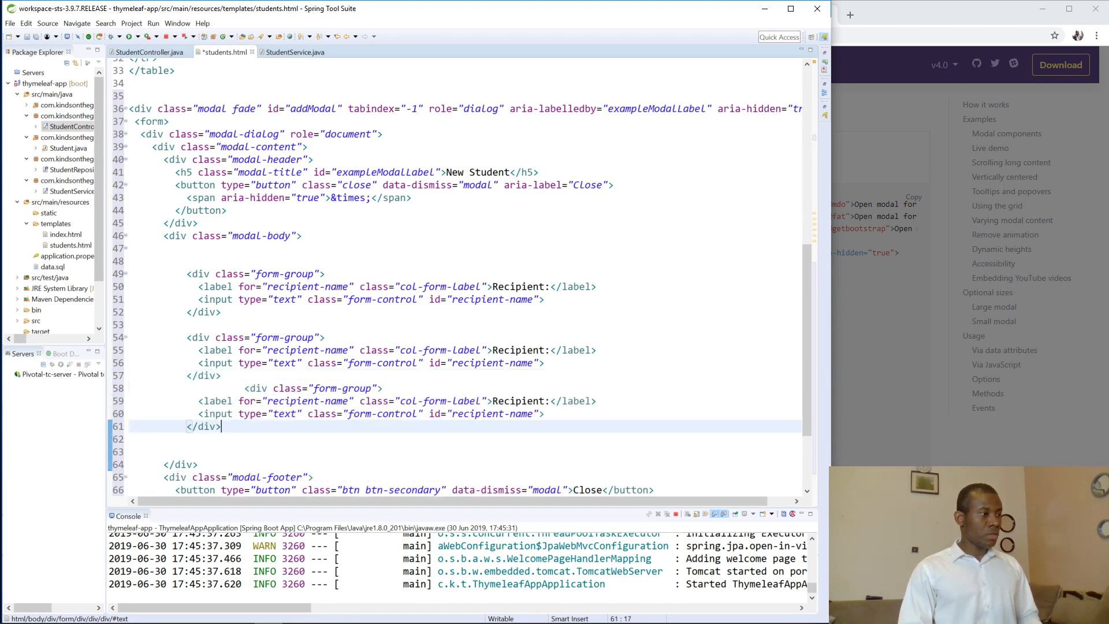
pyautogui.press('Return')
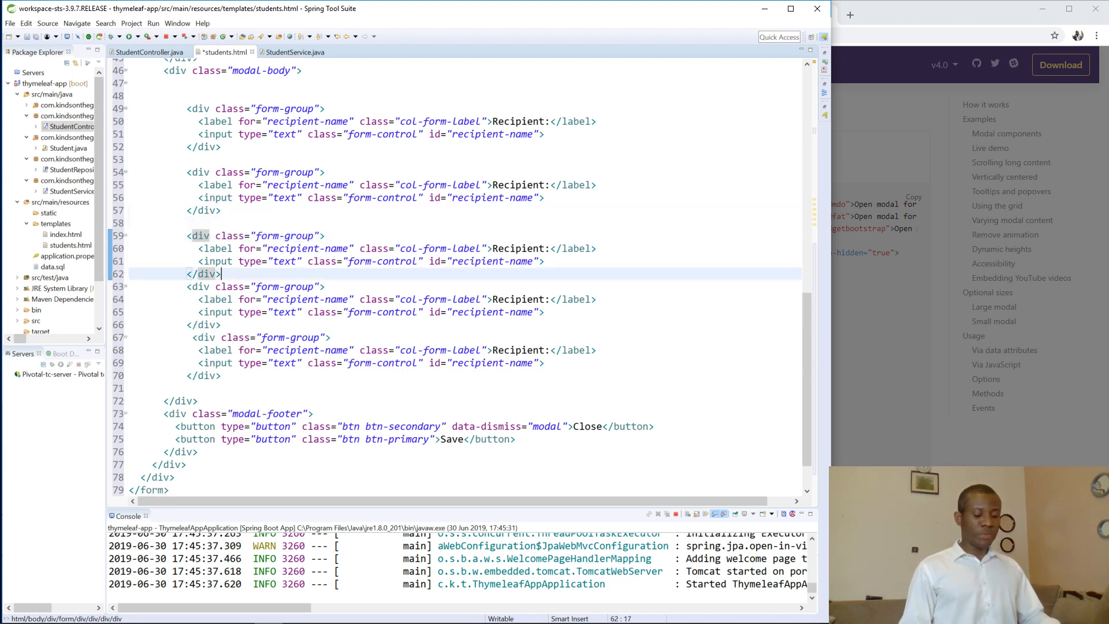
pyautogui.press('Return')
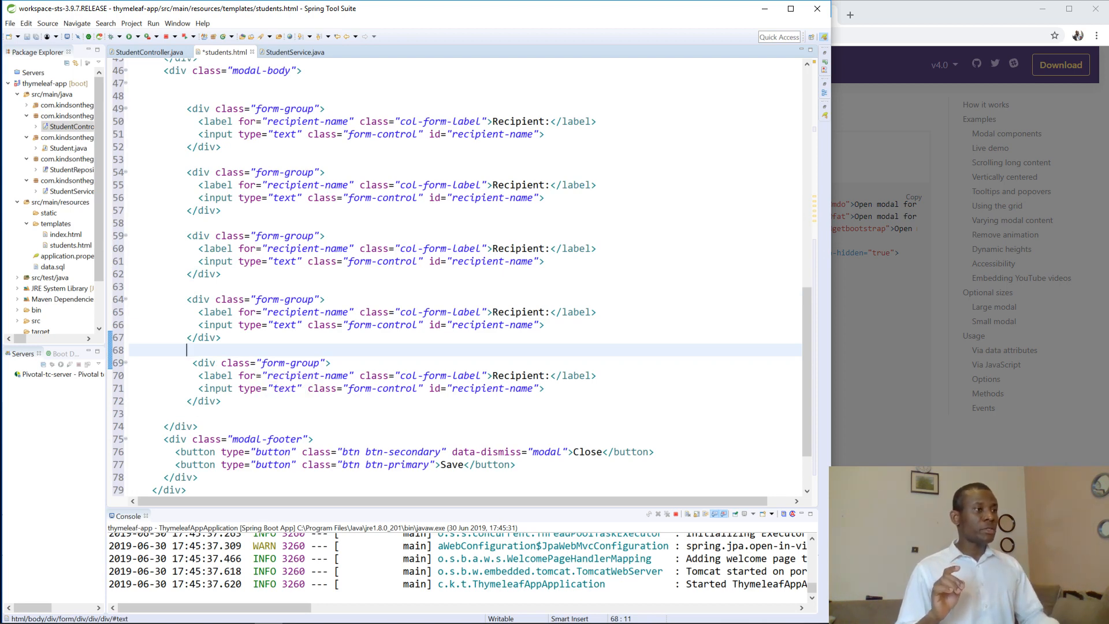
# Step: Relabel the first three modal fields as Id, Name and Department
pyautogui.click(519, 121)
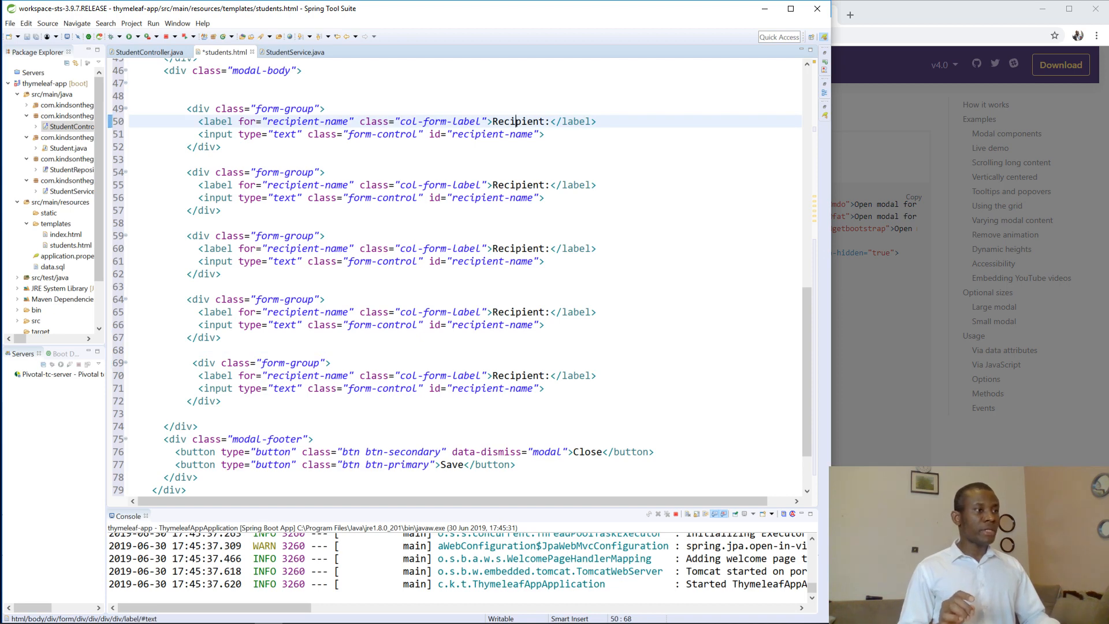
pyautogui.doubleClick(519, 122)
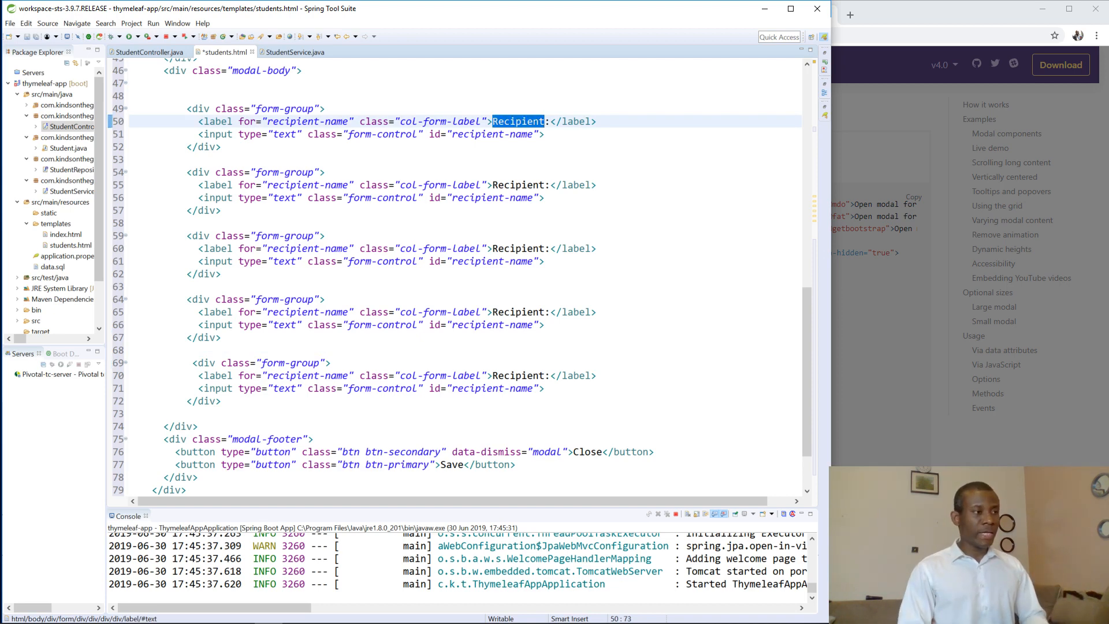
pyautogui.write('Id')
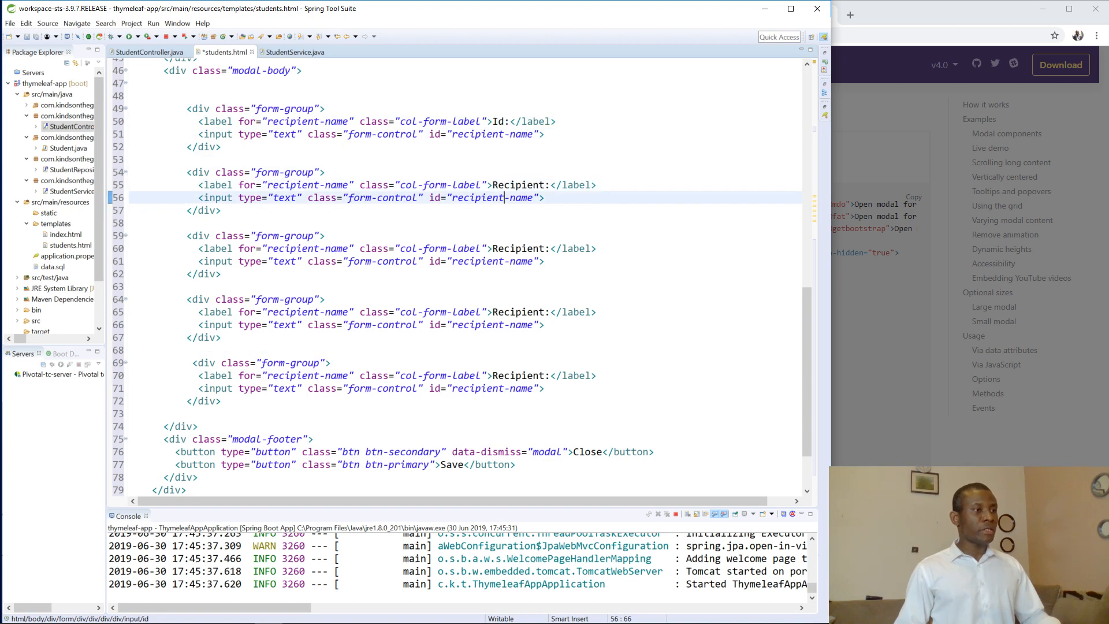
pyautogui.write('Nma')
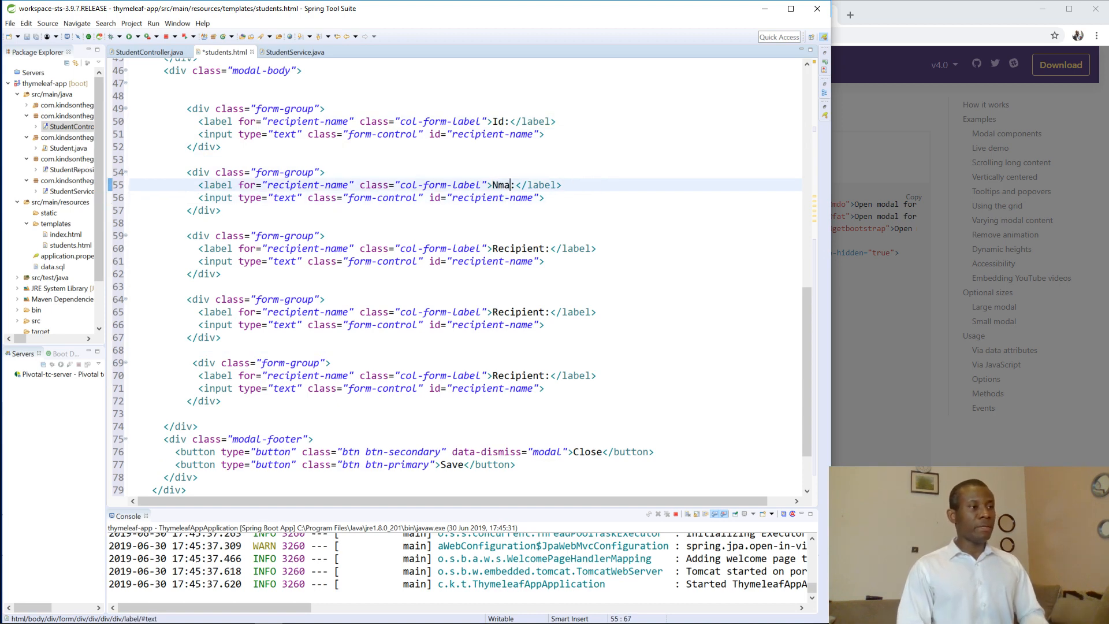
pyautogui.press('Backspace')
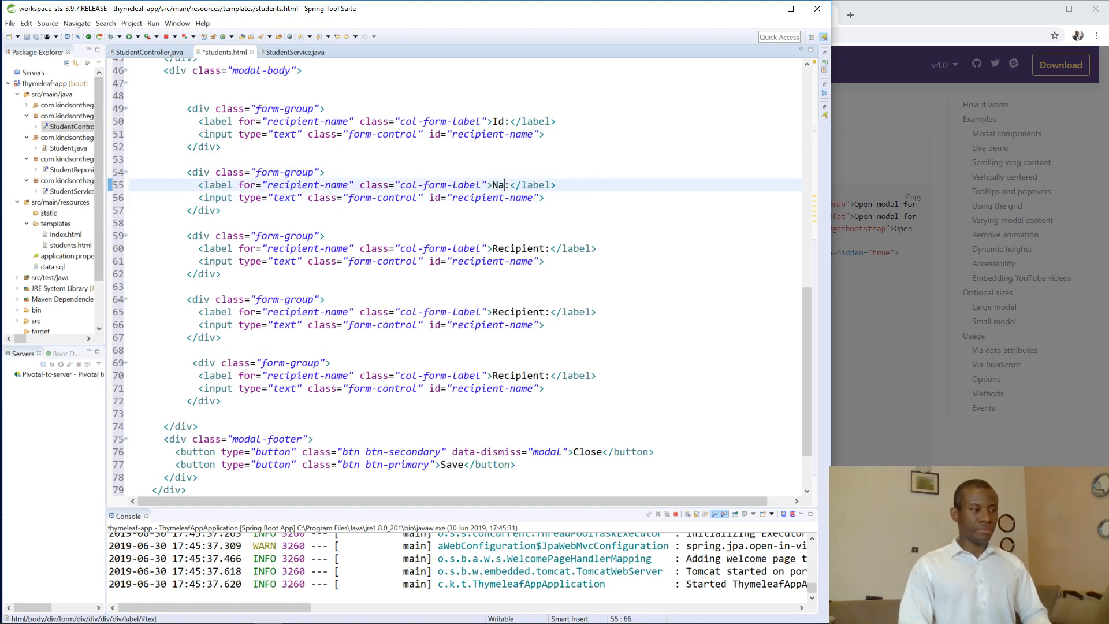
pyautogui.write('me')
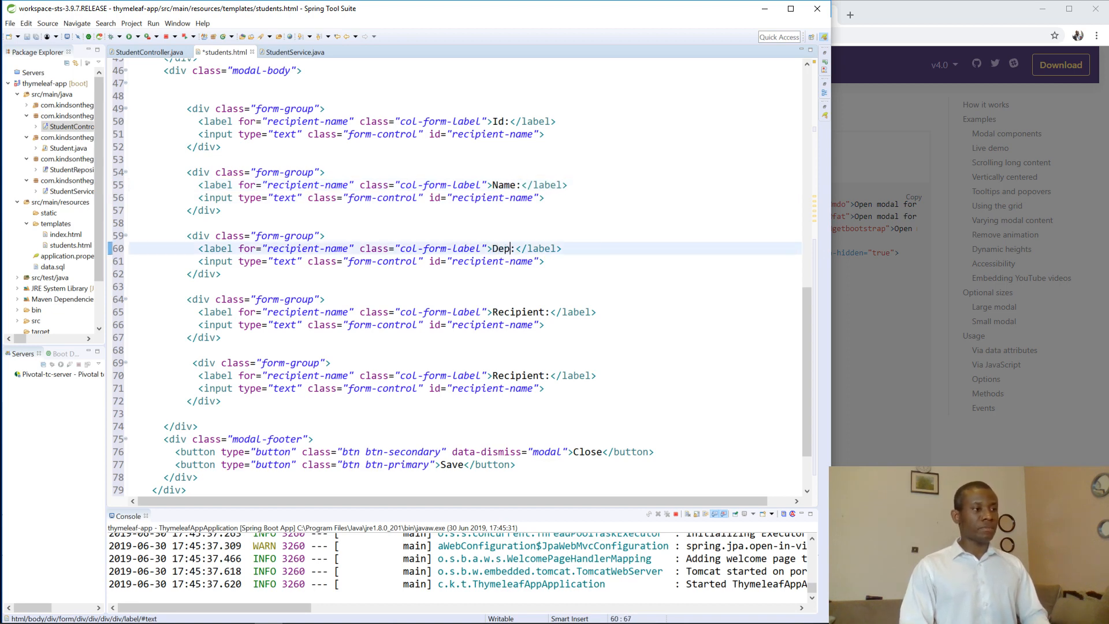
pyautogui.write('artment')
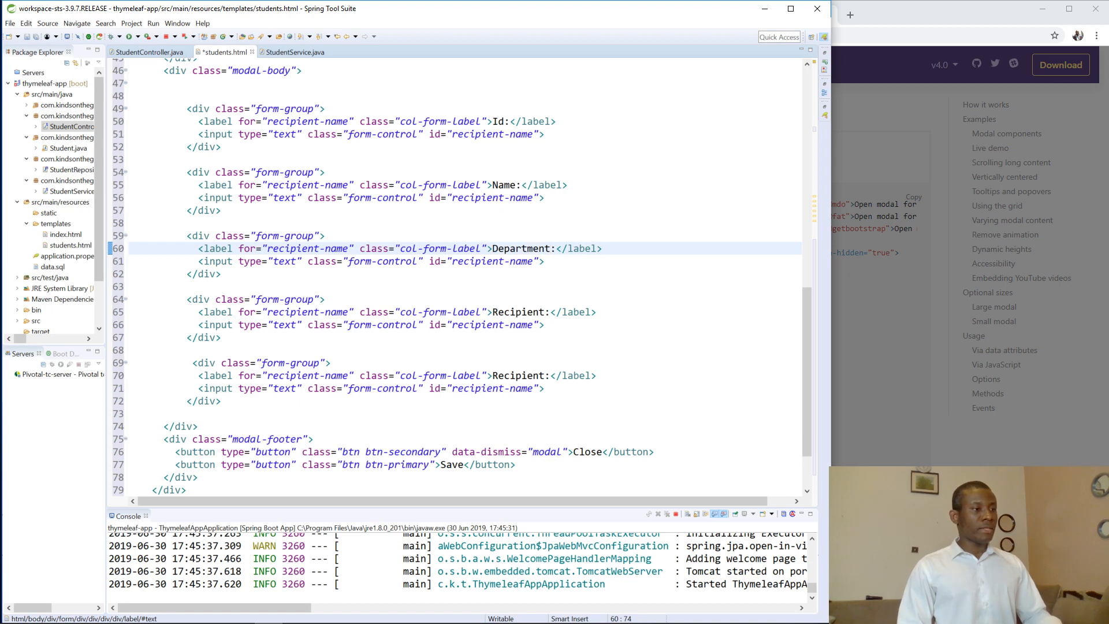
# Step: Relabel the last two modal fields as Updated By and Updated On
pyautogui.write('Updated By')
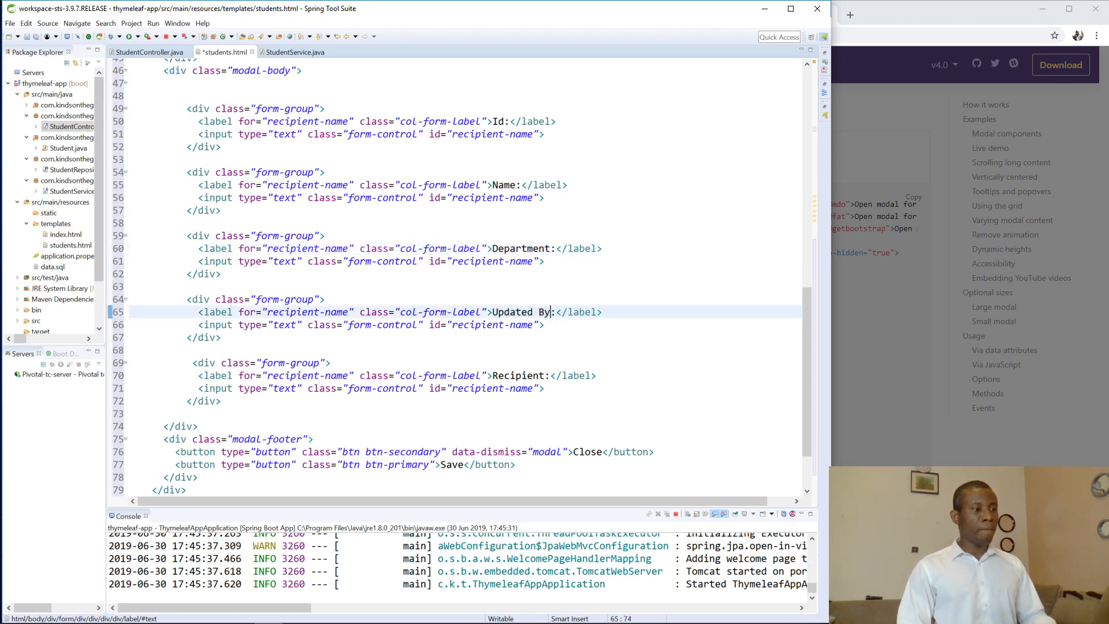
pyautogui.doubleClick(520, 376)
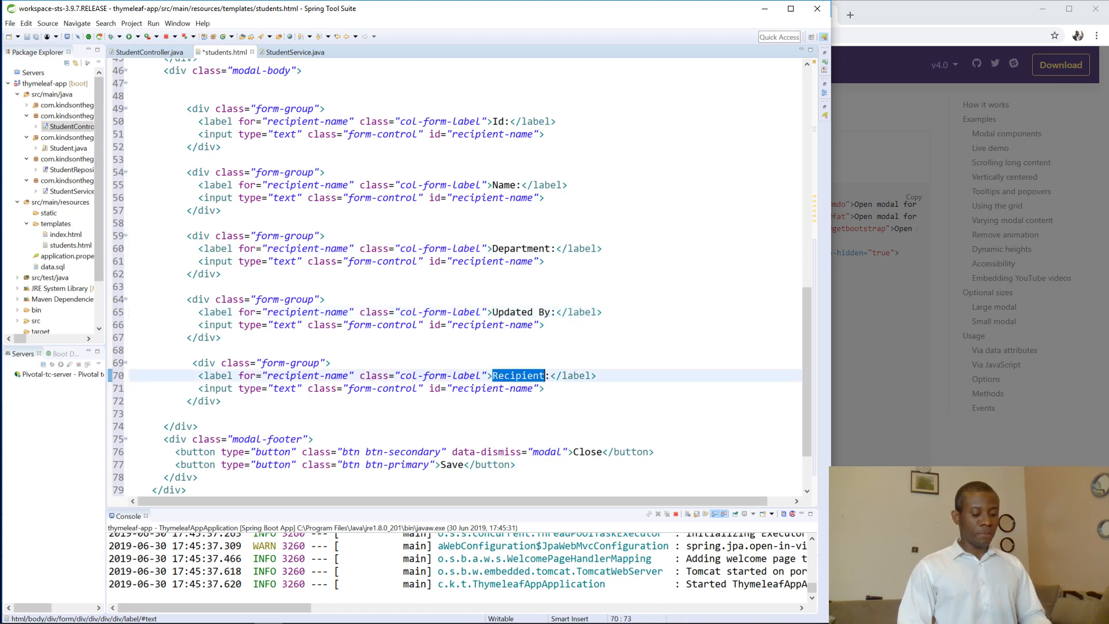
pyautogui.write('Updated On')
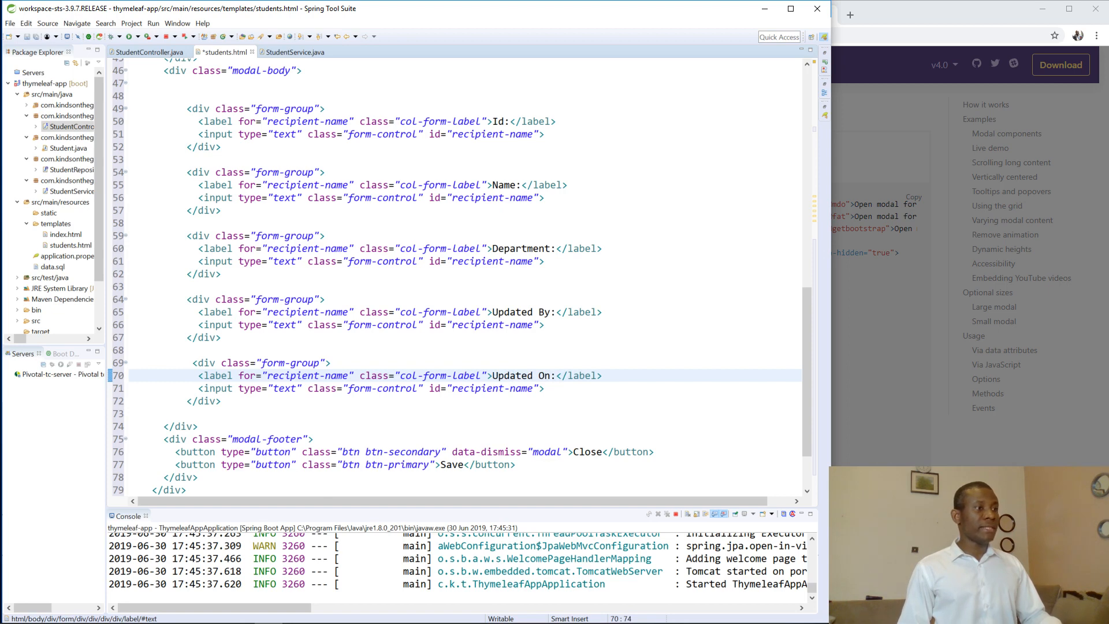
pyautogui.doubleClick(493, 134)
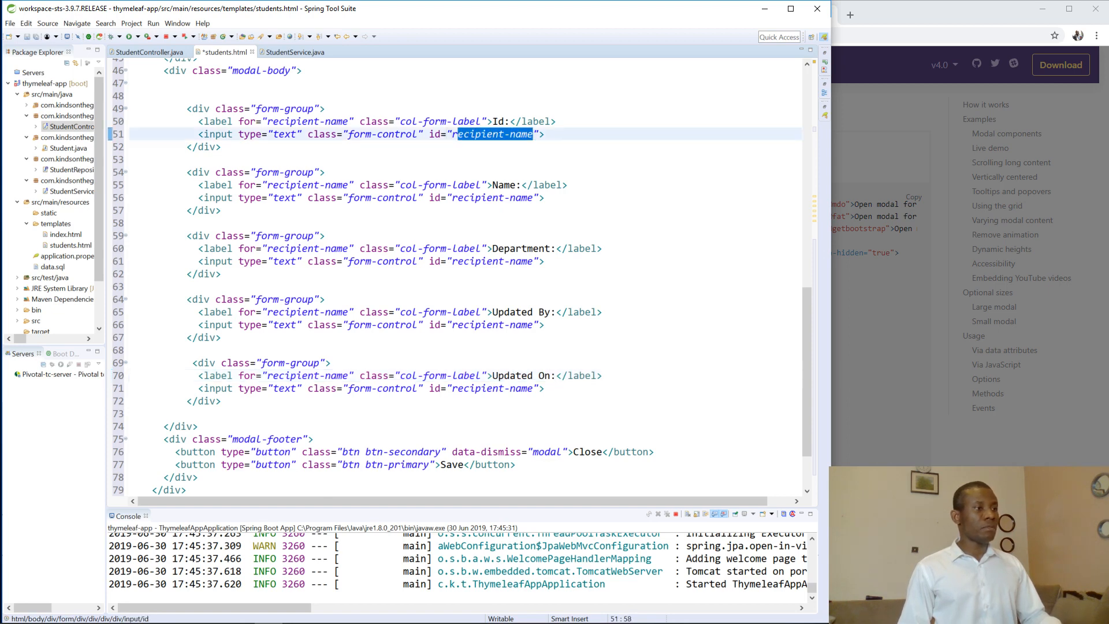
pyautogui.moveTo(990, 49)
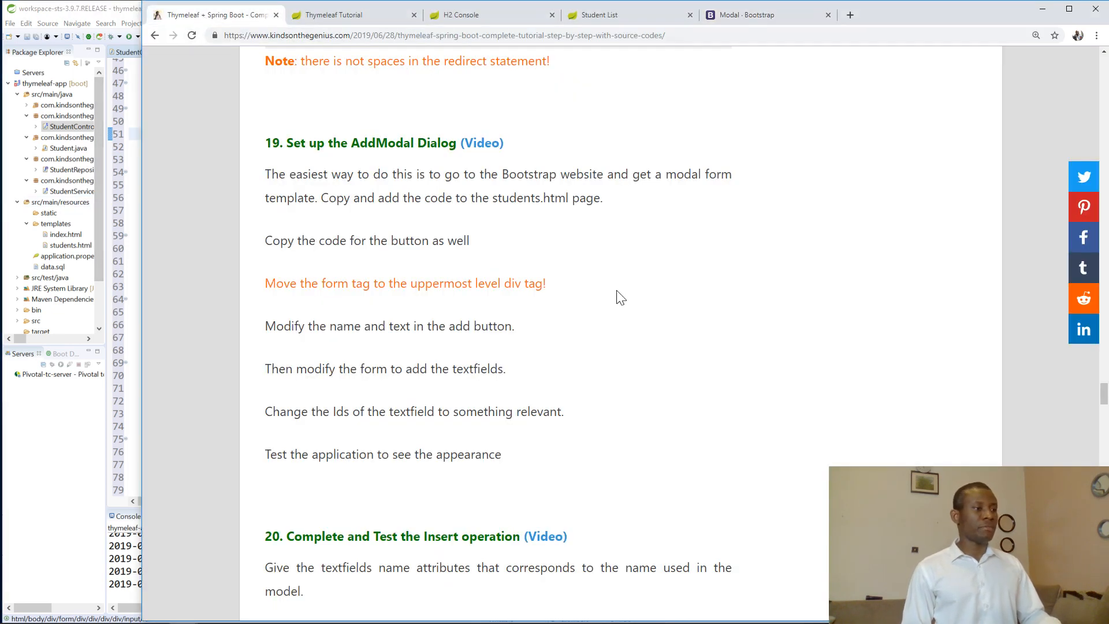
# Step: Scroll the tutorial to step 19, Set up the AddModal Dialog
pyautogui.scroll(-3)
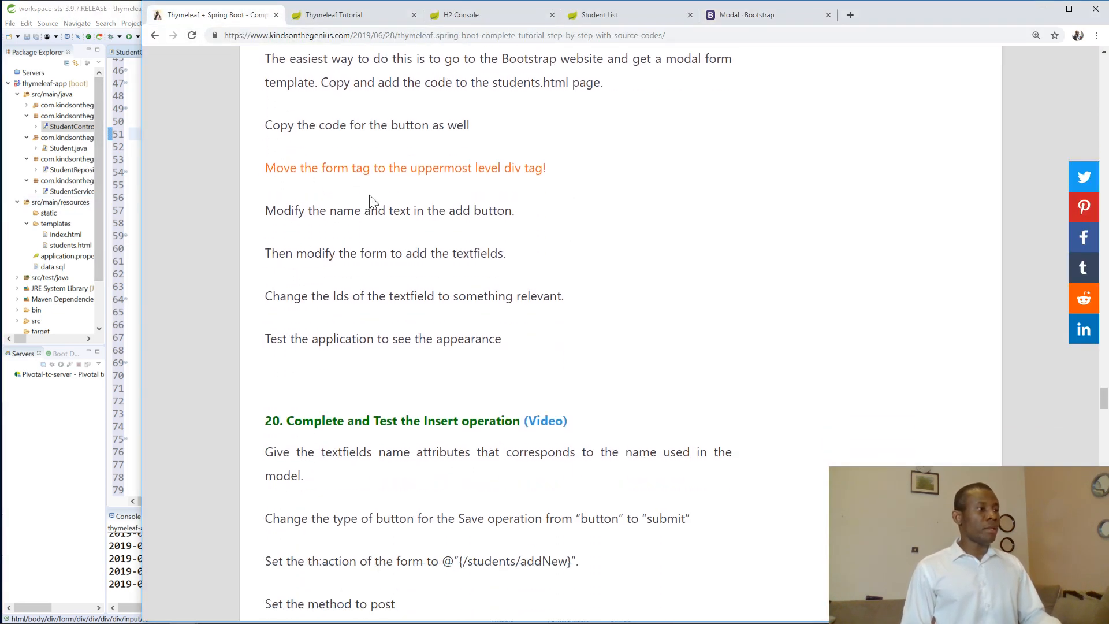
pyautogui.moveTo(409, 234)
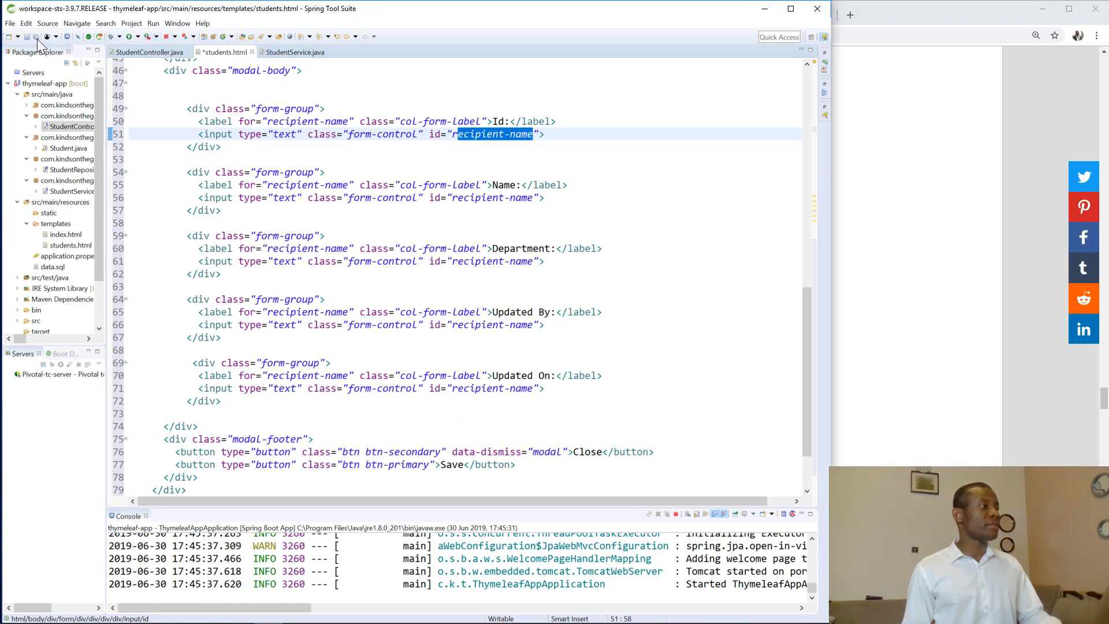
pyautogui.moveTo(189, 44)
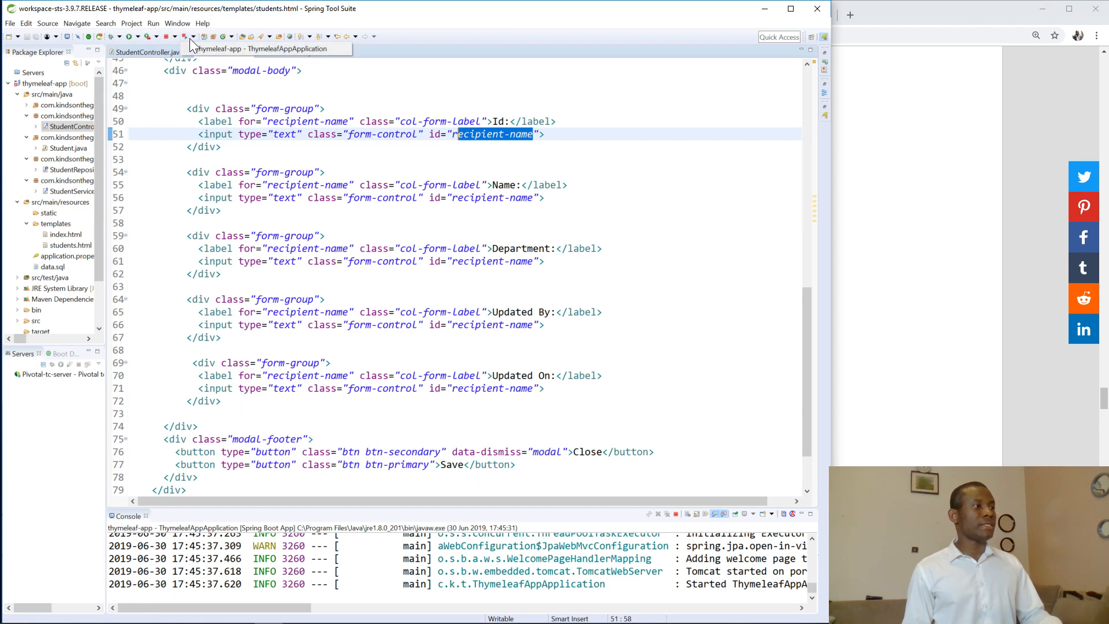
# Step: Relaunch the ThymeleafAppApplication Spring Boot app to serve the updated page
pyautogui.click(225, 52)
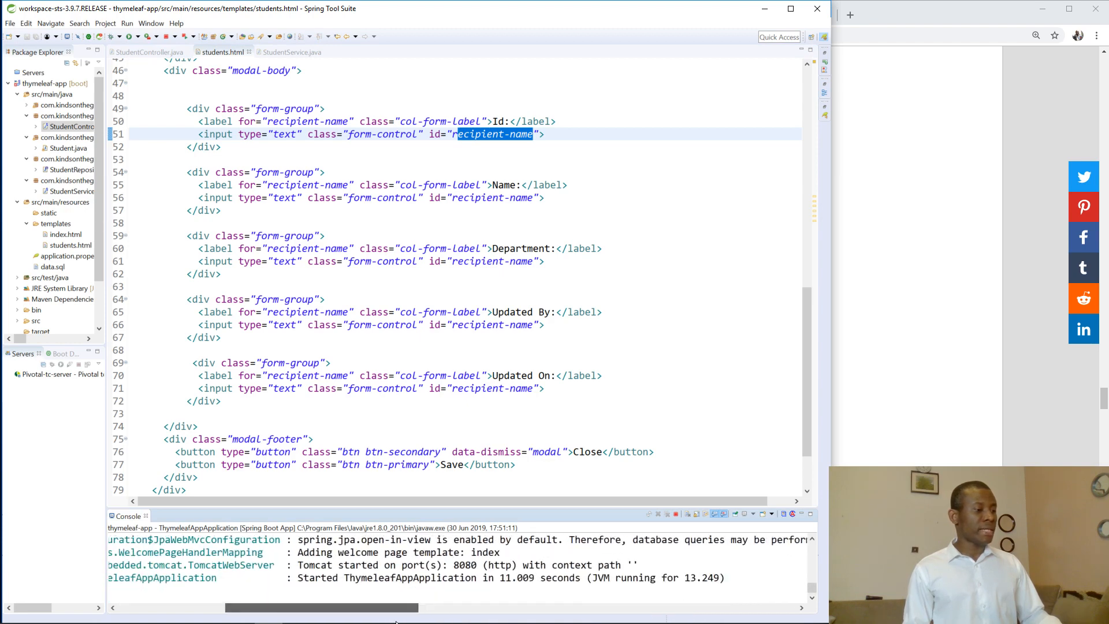
# Step: Bring Chrome forward and show the running app's Student List page
pyautogui.click(613, 14)
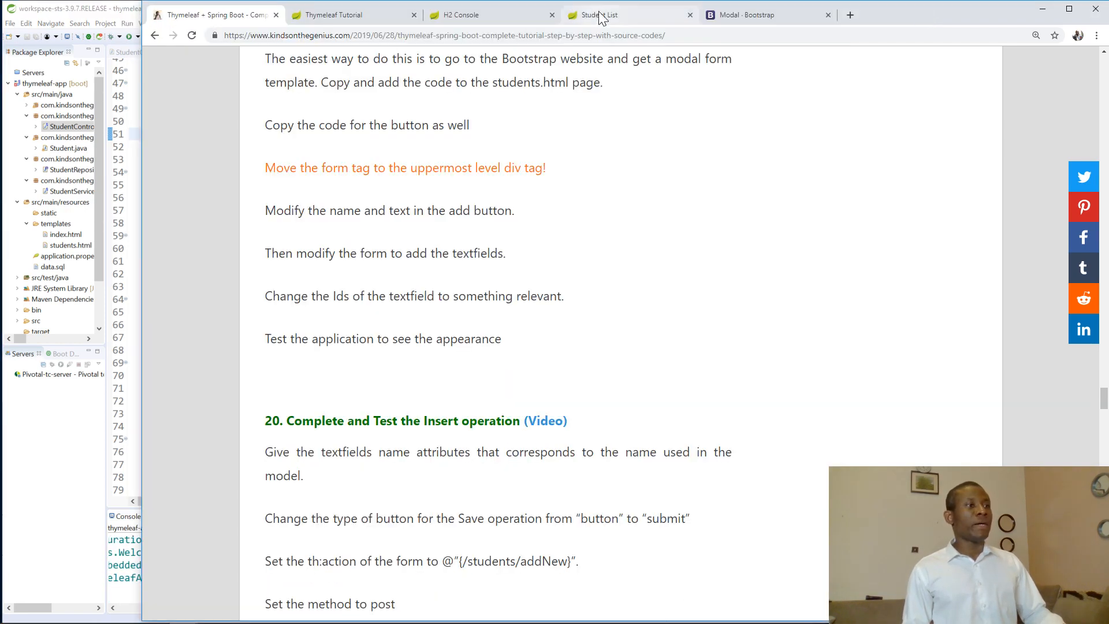
pyautogui.click(599, 14)
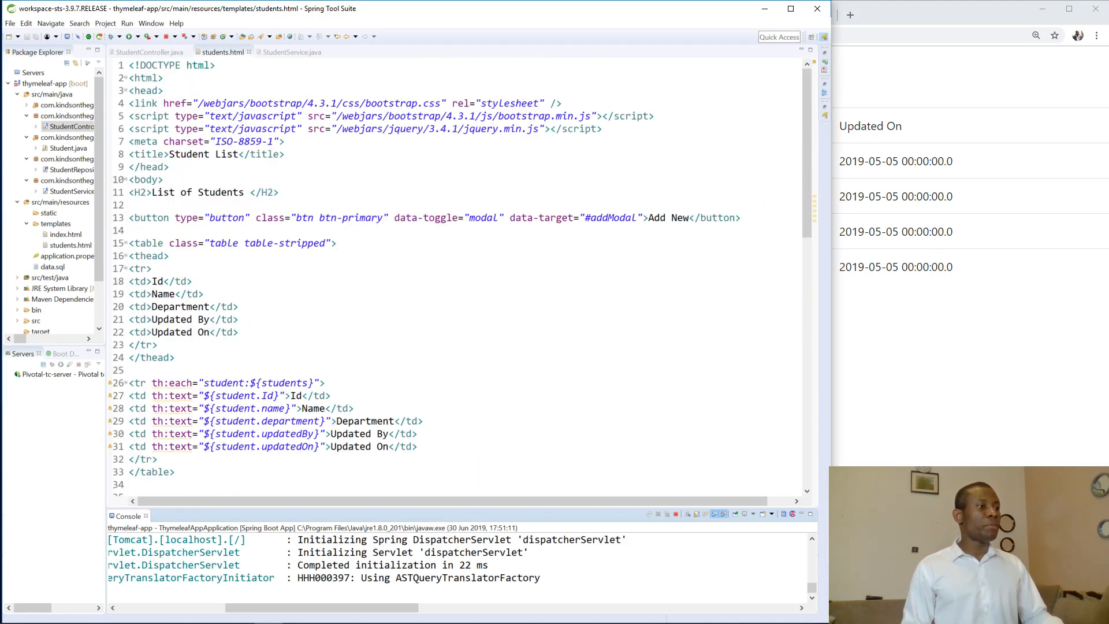
pyautogui.moveTo(319, 141)
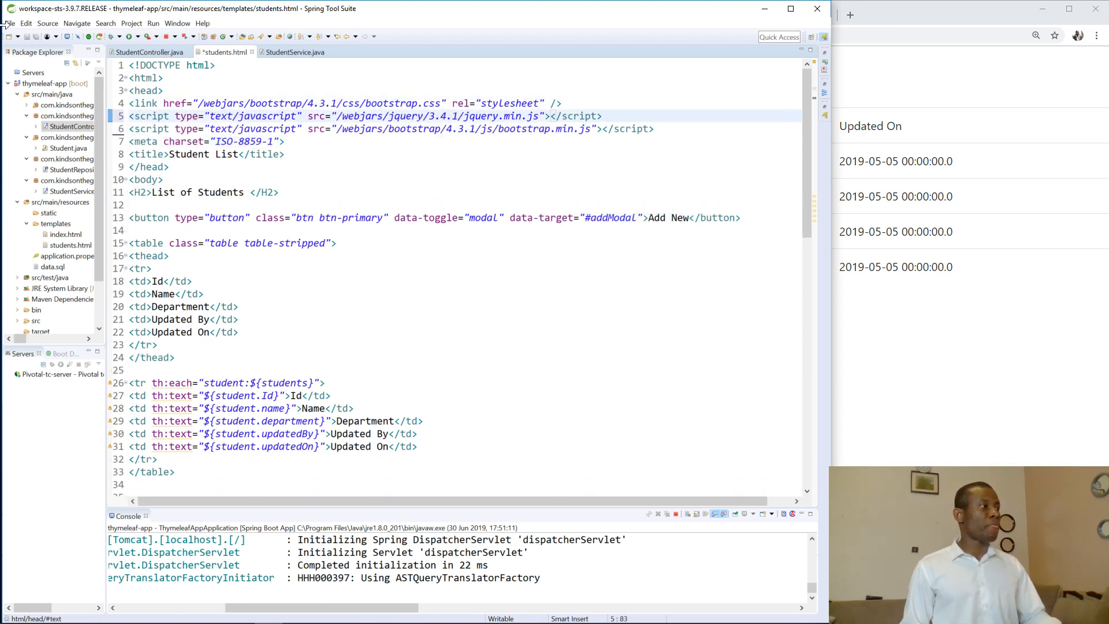
# Step: Save students.html with jquery.min.js loading before bootstrap.min.js
pyautogui.press('ctrl+s')
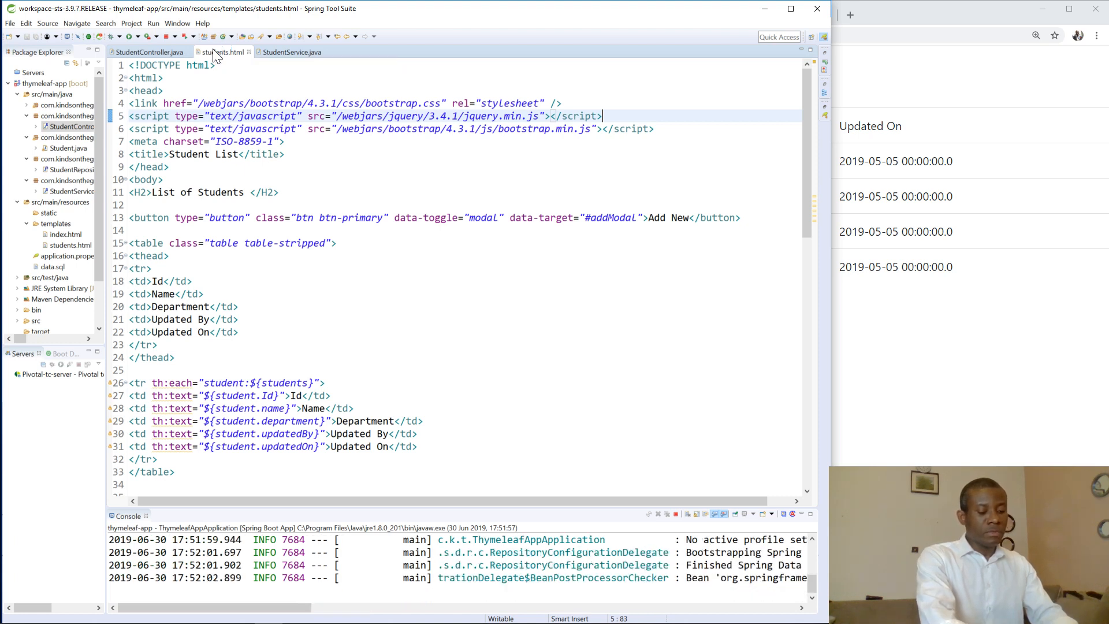
pyautogui.scroll(-3)
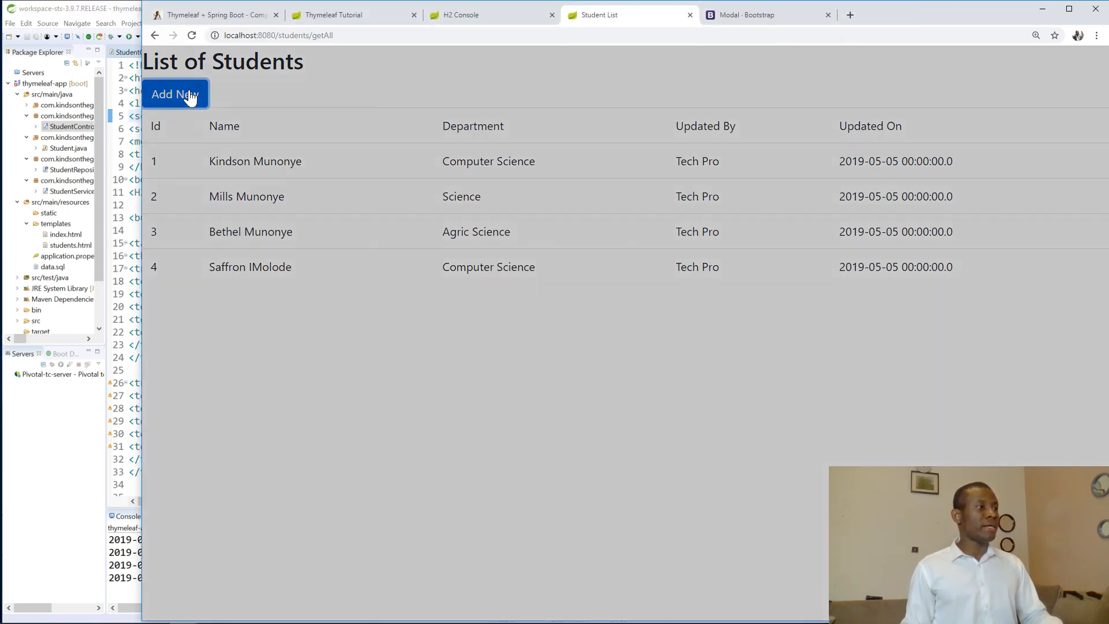
# Step: Confirm Add New shows the New Student modal, then scroll the tutorial to step 20
pyautogui.click(174, 93)
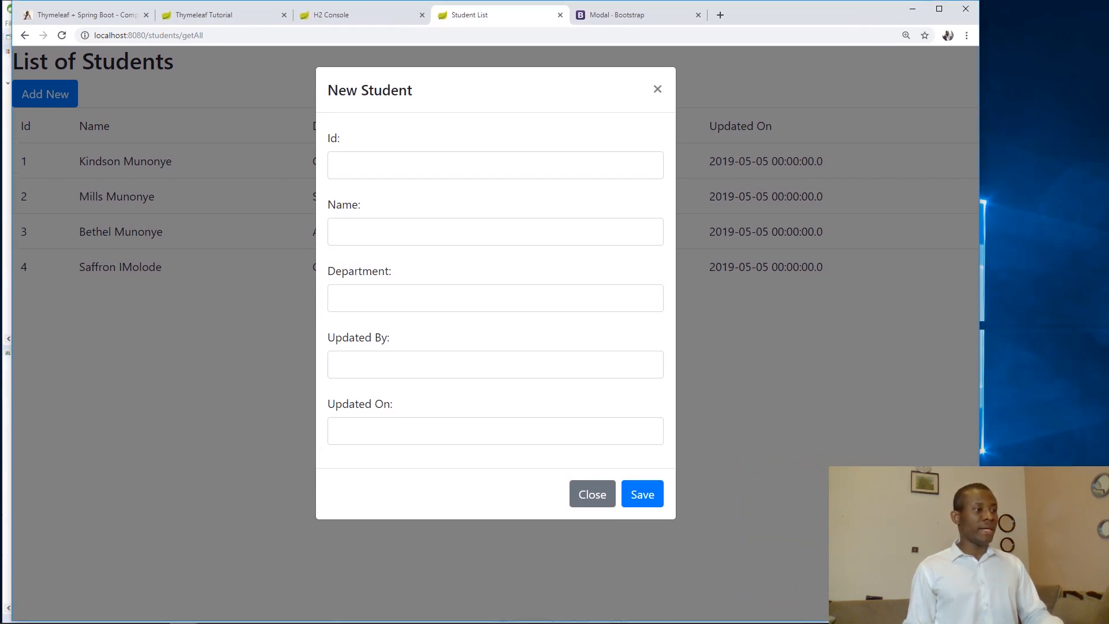
pyautogui.moveTo(413, 394)
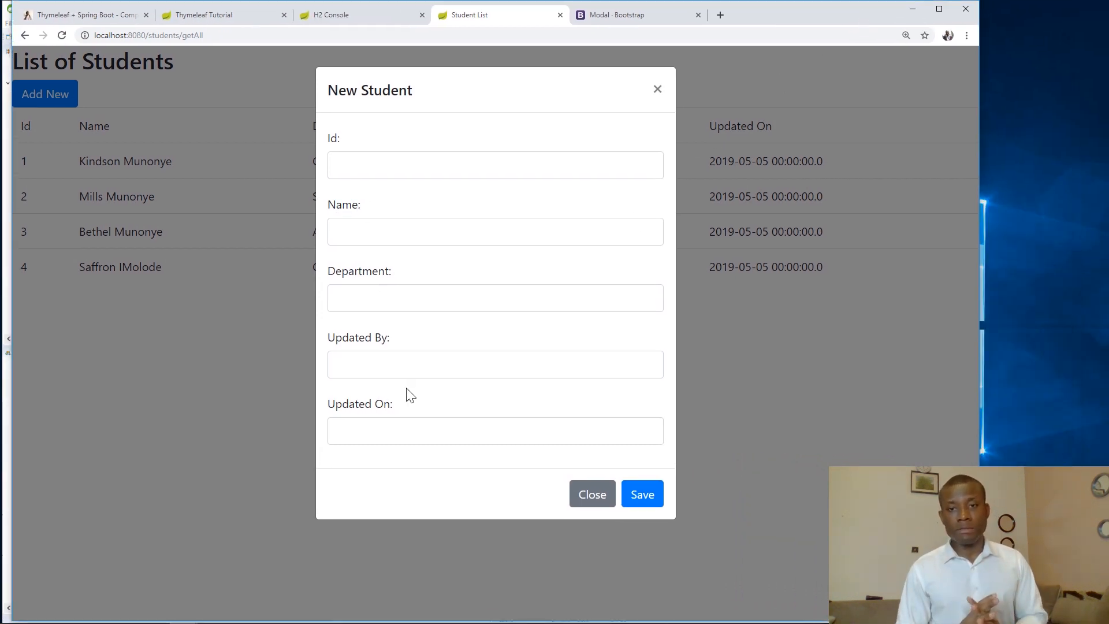
pyautogui.moveTo(282, 210)
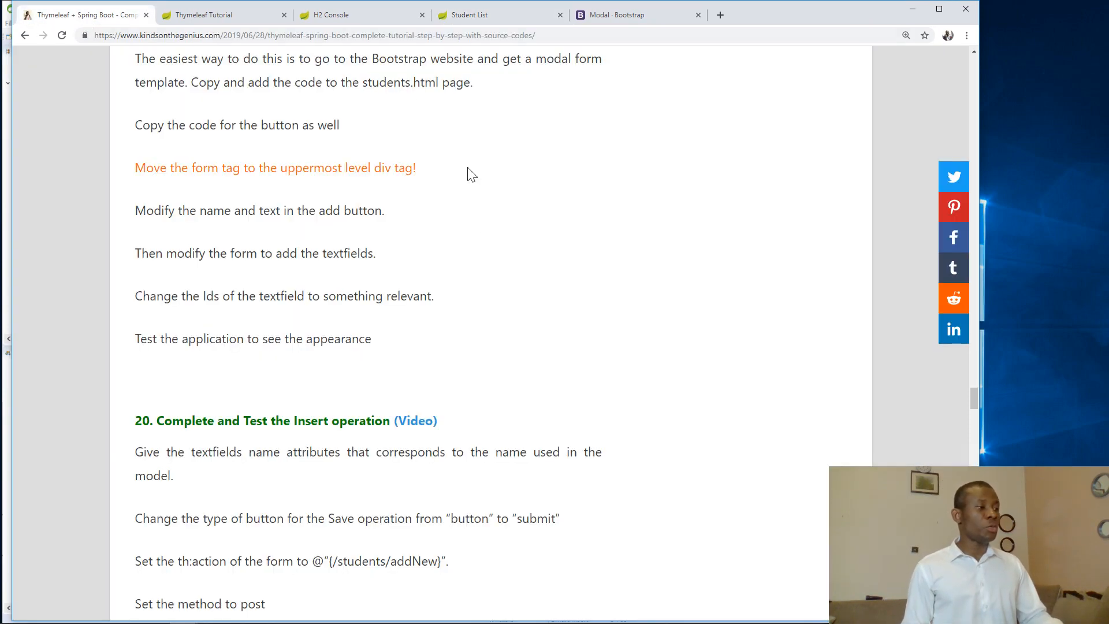
pyautogui.scroll(-3)
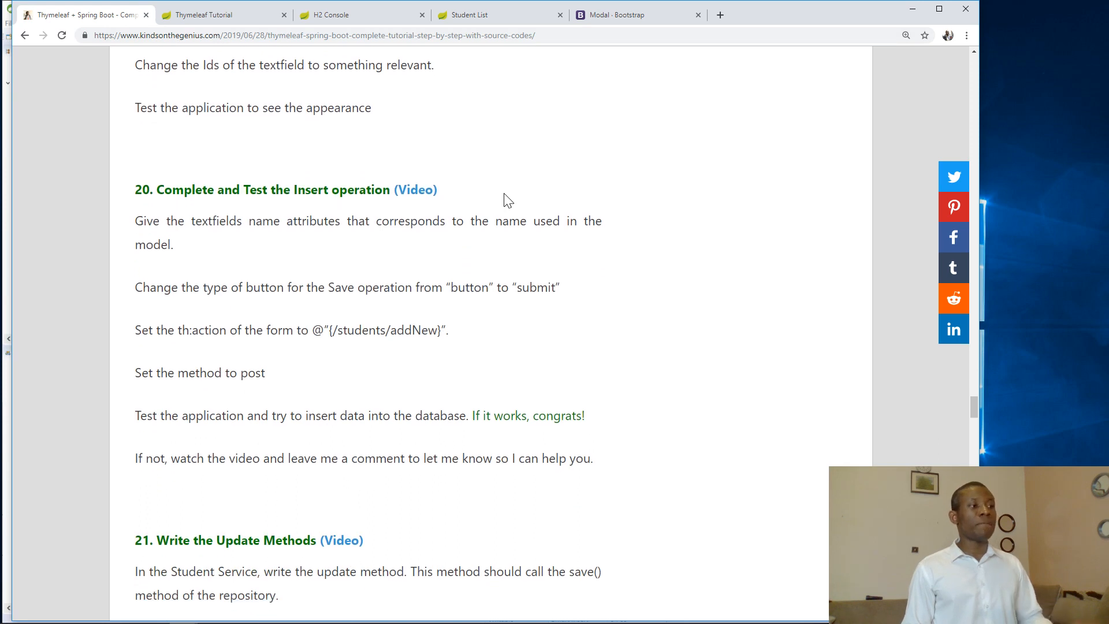